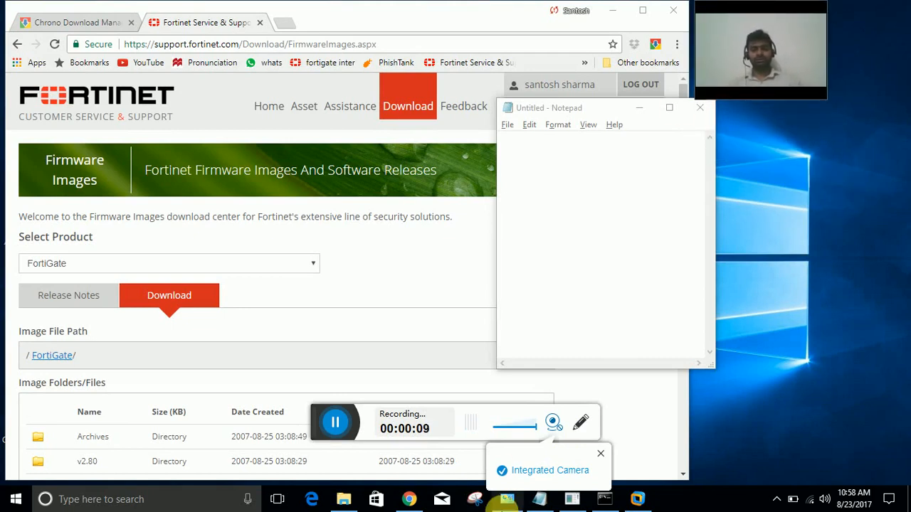
- Navigate the firmware image folders down to FortiGate/v5.00/5.0/5.0.0
left_click(636, 498)
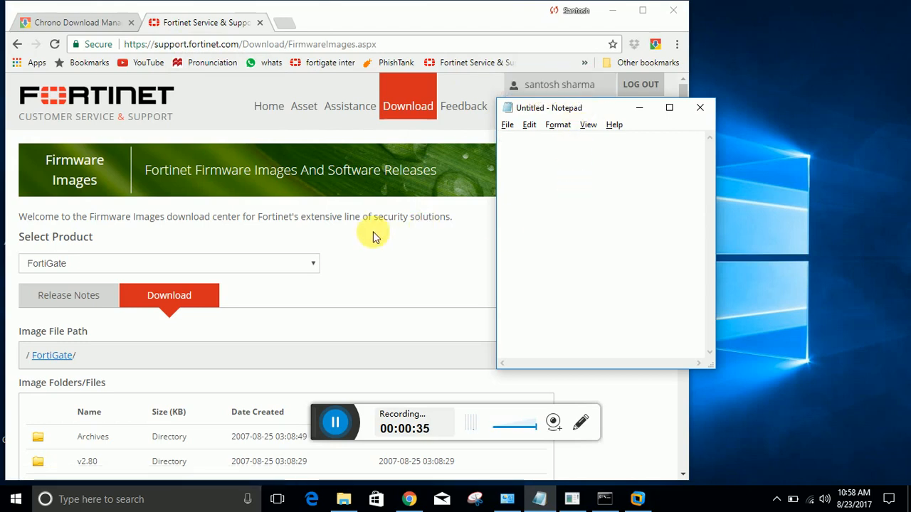
mouse_move(376, 116)
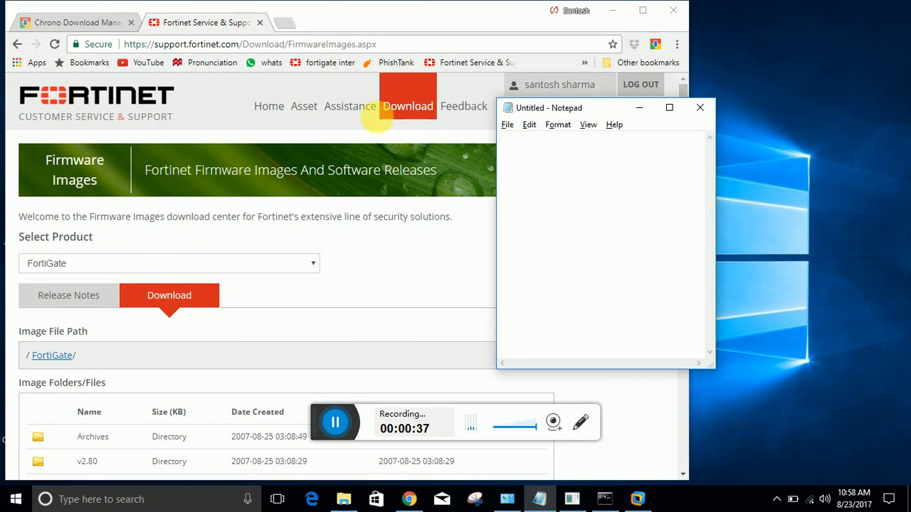
left_click(407, 105)
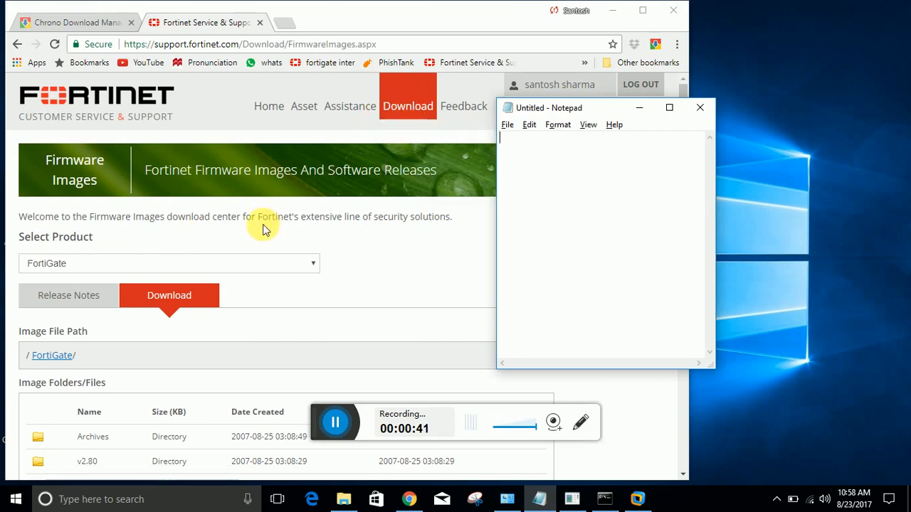
mouse_move(151, 237)
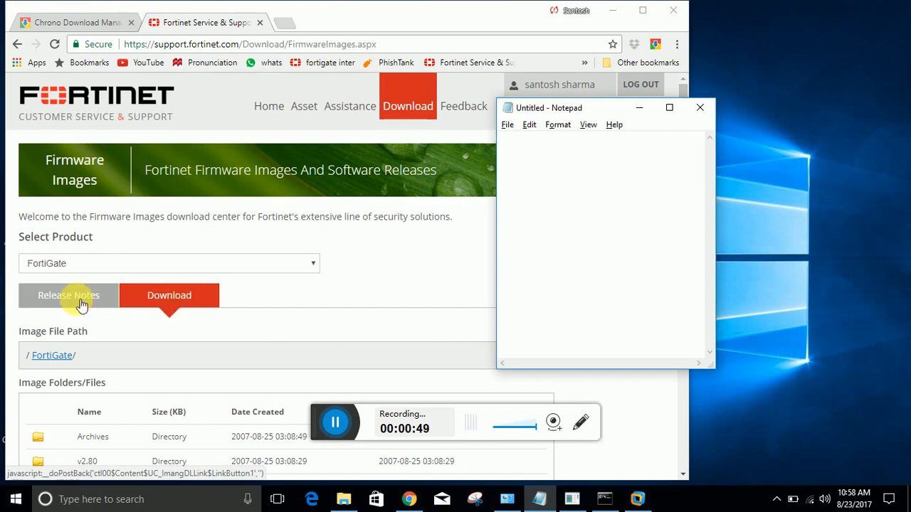
mouse_move(111, 316)
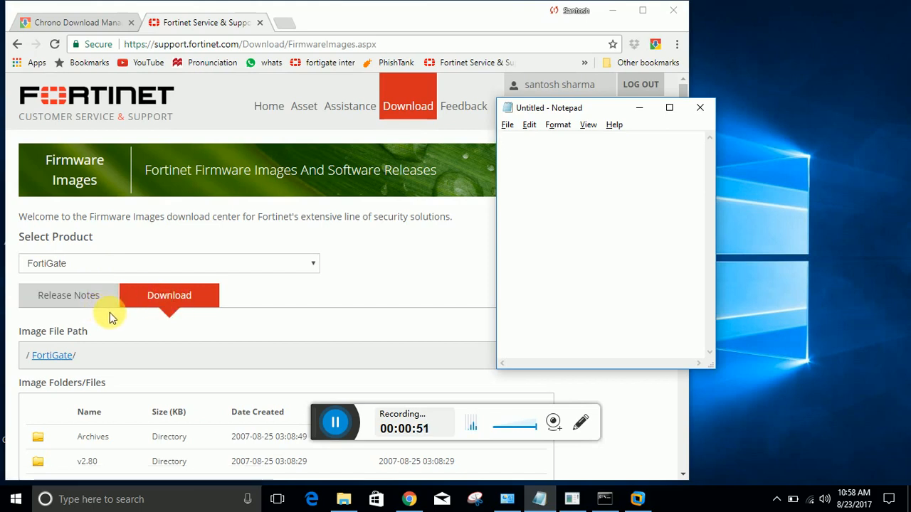
mouse_move(127, 333)
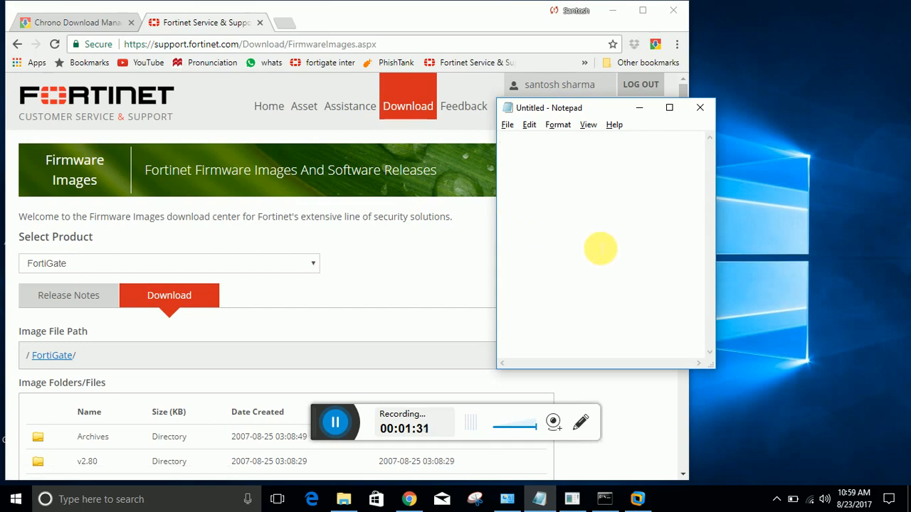
scroll("down", 3)
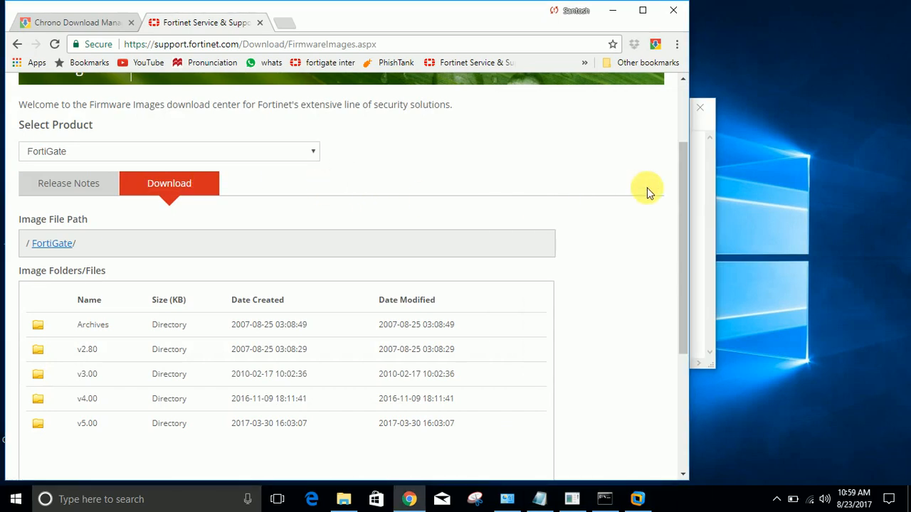
scroll("down", 3)
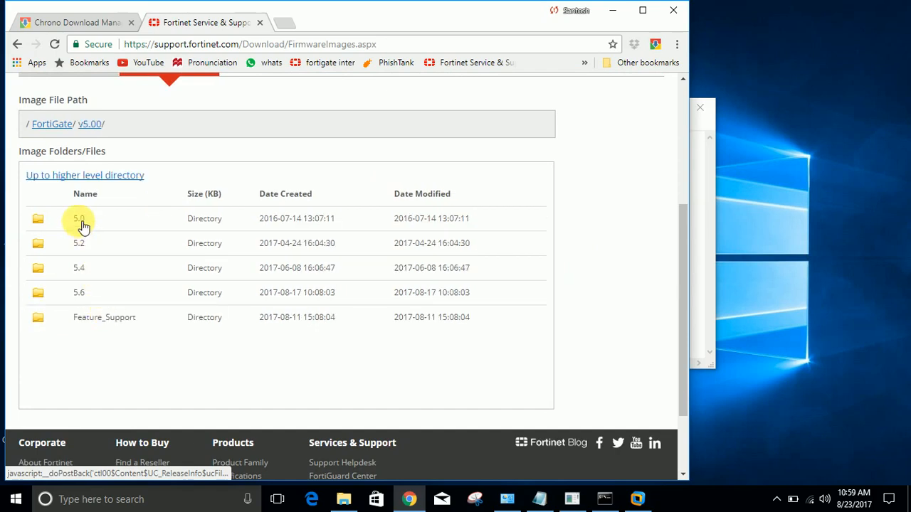
left_click(80, 219)
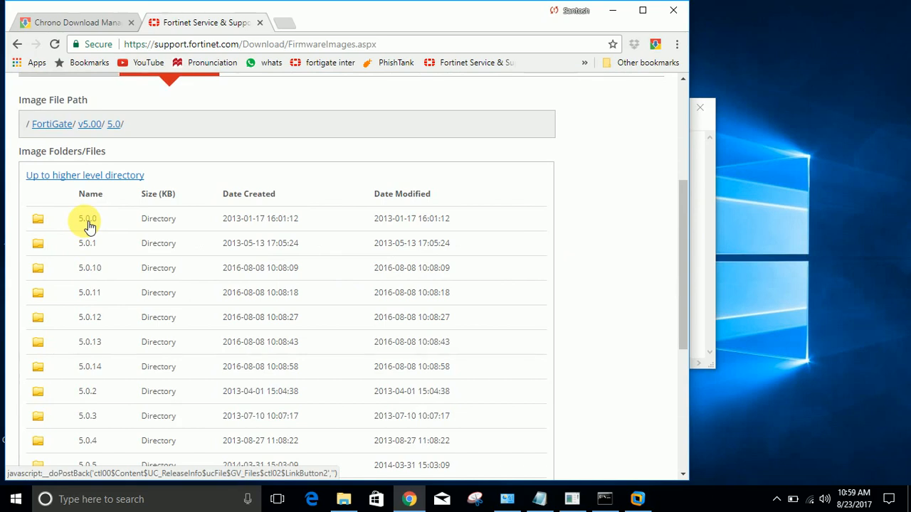
left_click(87, 219)
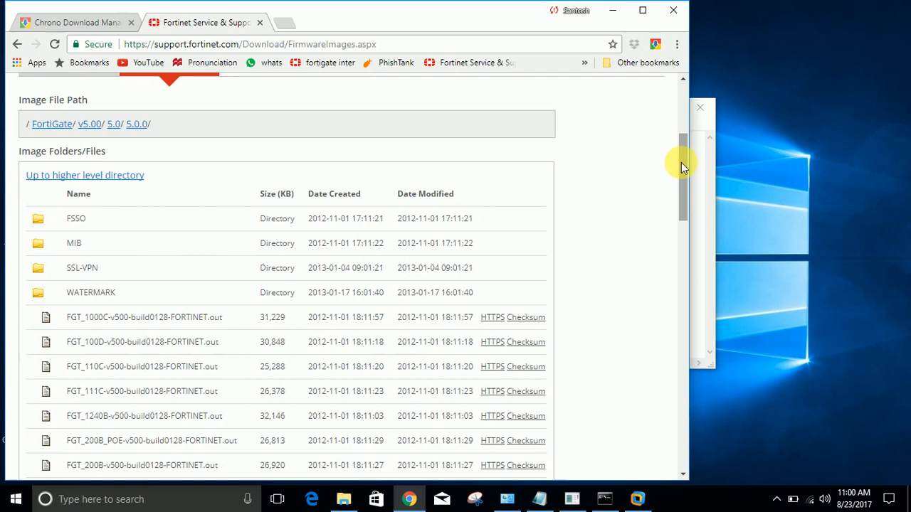
- Find 'ovf' on the page and start the HTTPS download of FGT_VM64-v500-build0128-FORTINET.out.ovf.zip
type("ovf")
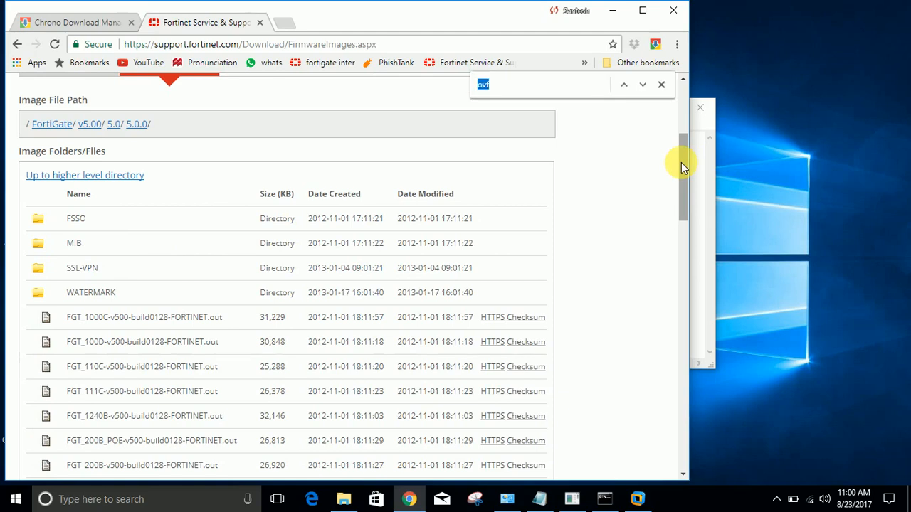
scroll("down", 3)
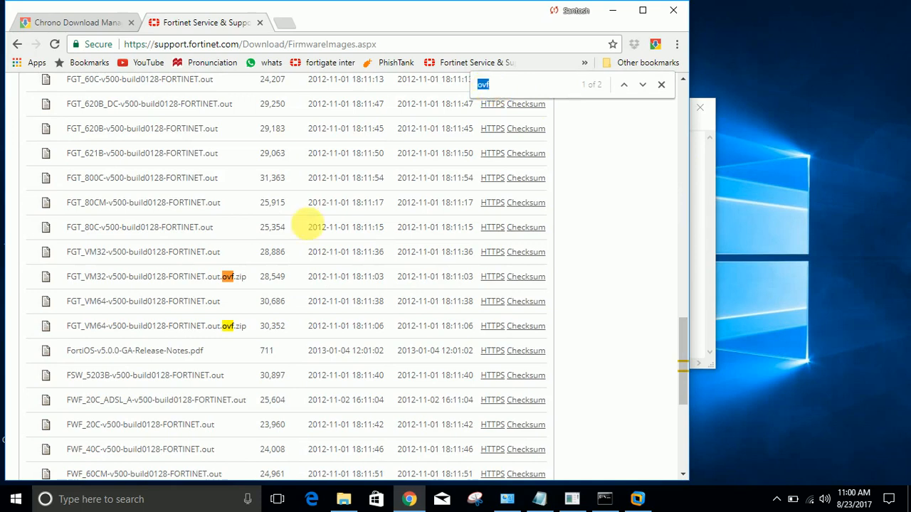
mouse_move(100, 276)
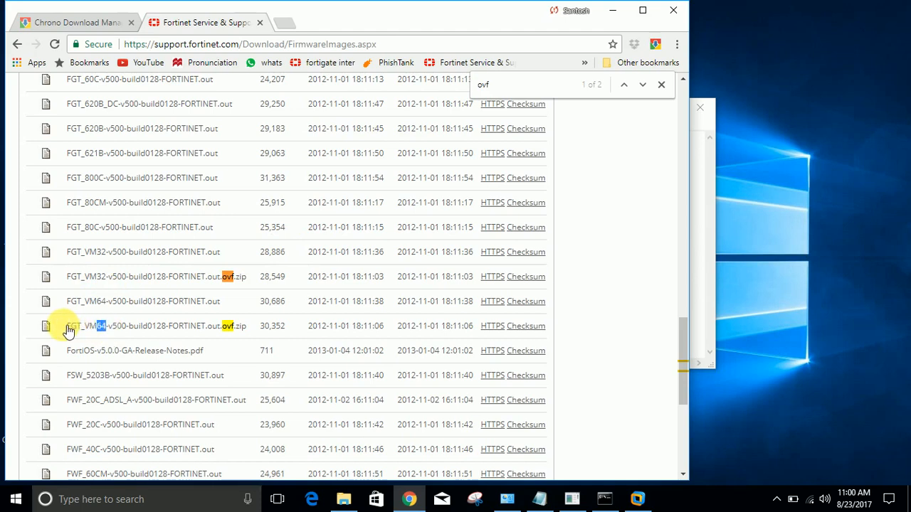
mouse_move(461, 339)
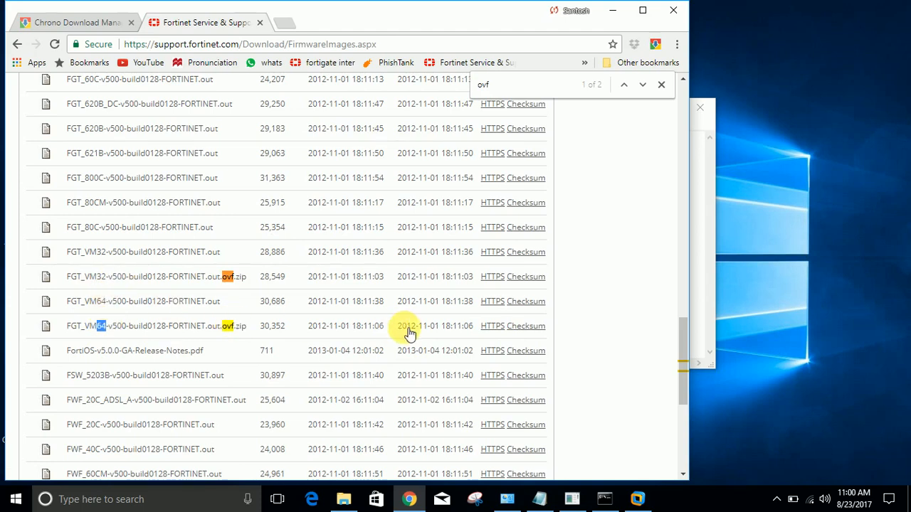
mouse_move(492, 326)
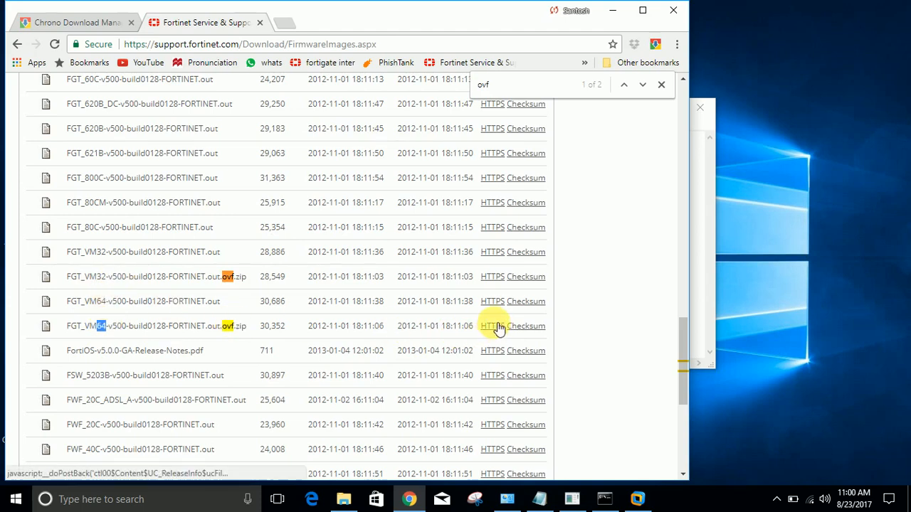
left_click(493, 326)
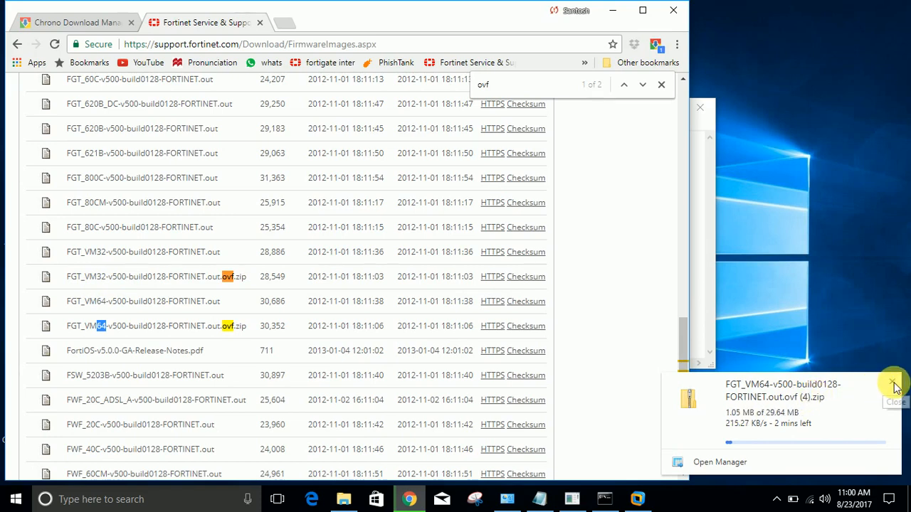
left_click(894, 384)
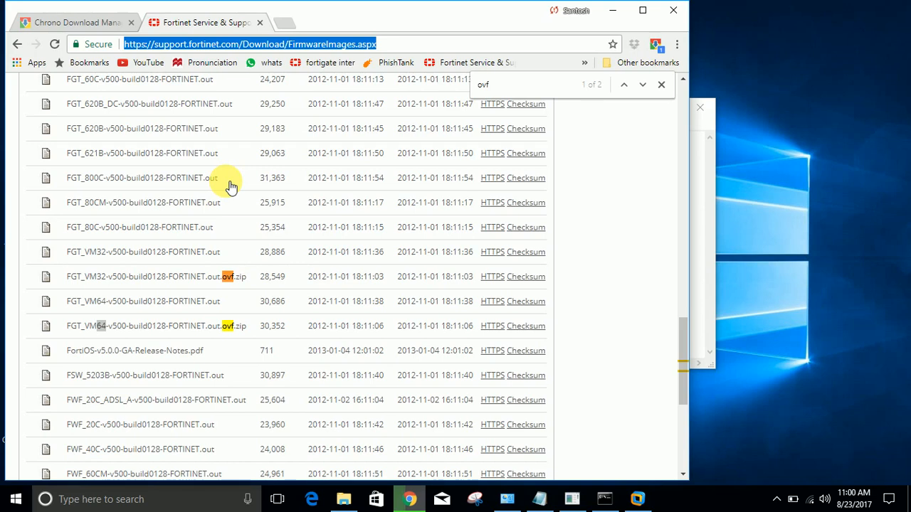
- From the Downloads/FGT folder, launch the extracted FortiGate-VM64 OVF into VMware's import dialog
left_click(538, 498)
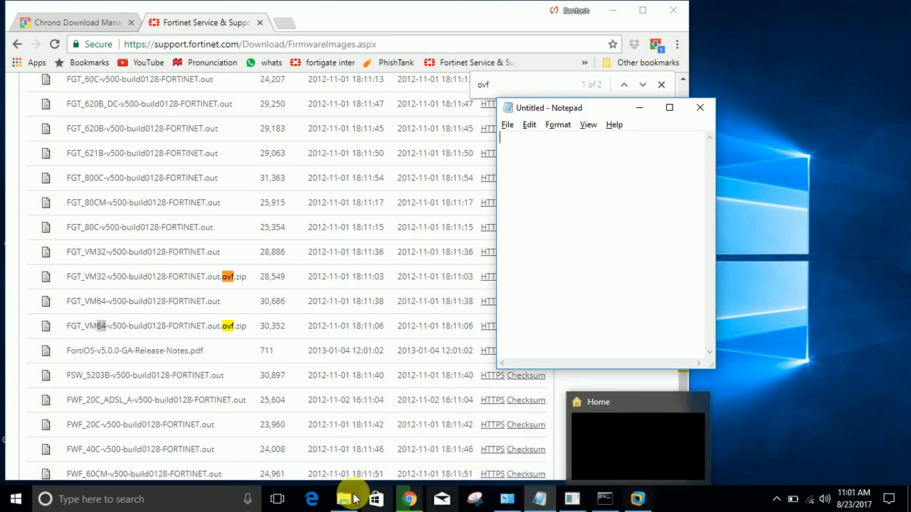
left_click(344, 498)
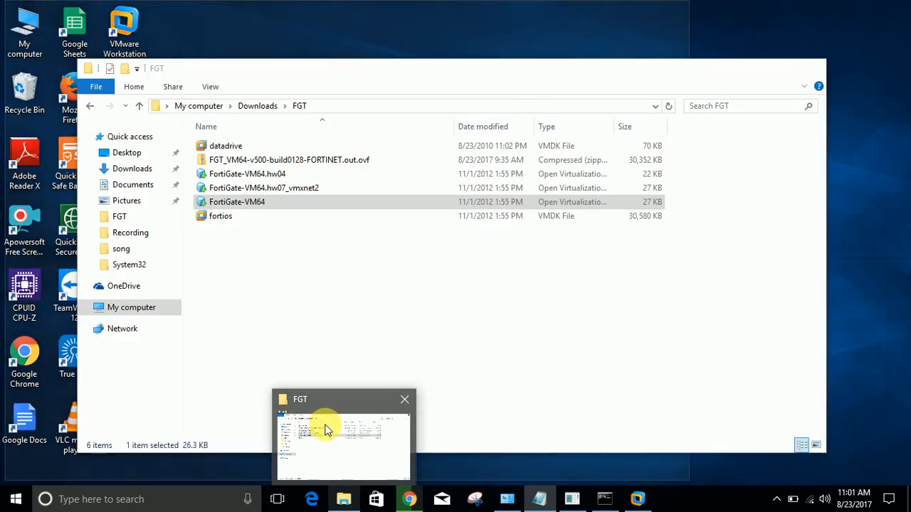
left_click(290, 159)
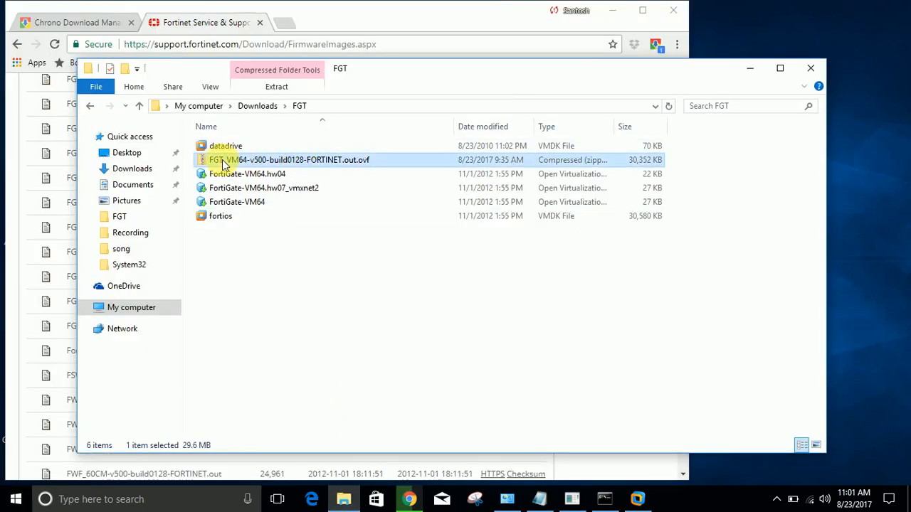
mouse_move(334, 160)
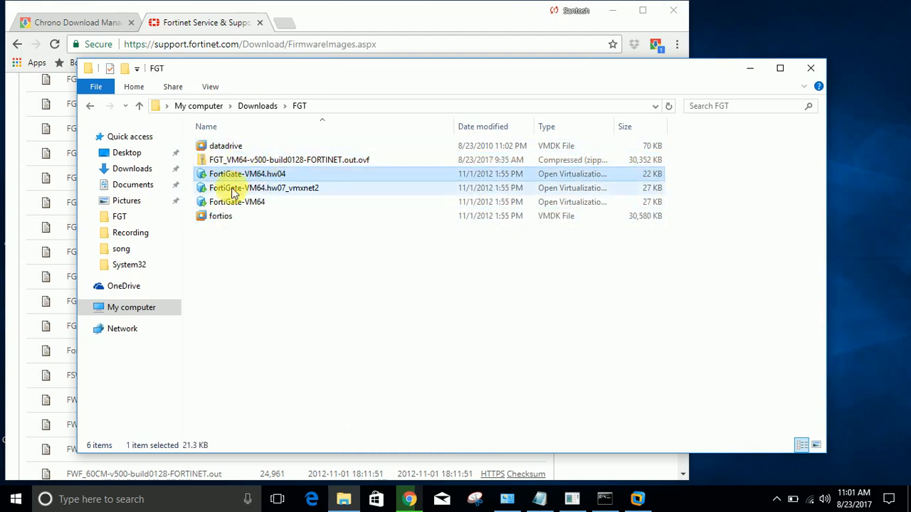
left_click(237, 203)
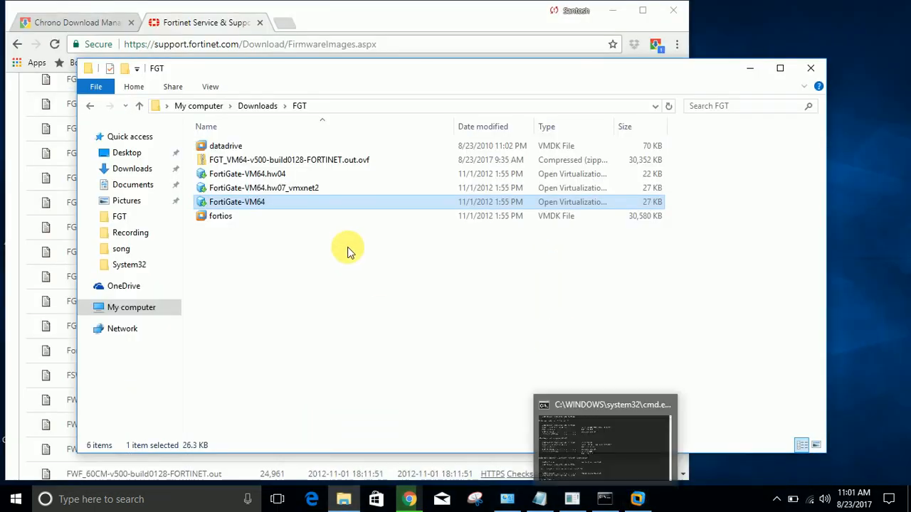
mouse_move(247, 206)
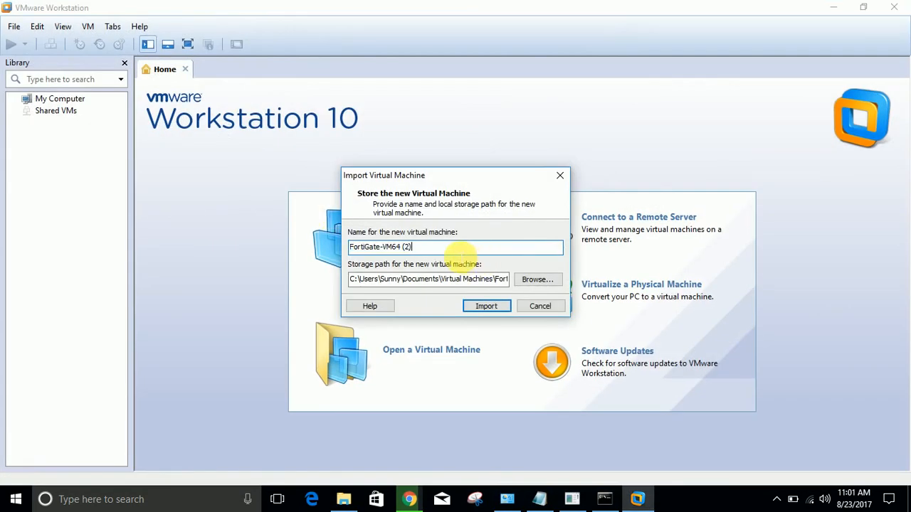
- Import the appliance as a VM named 'FortiGate p' and accept the FortiGate license
key("Backspace")
type("p")
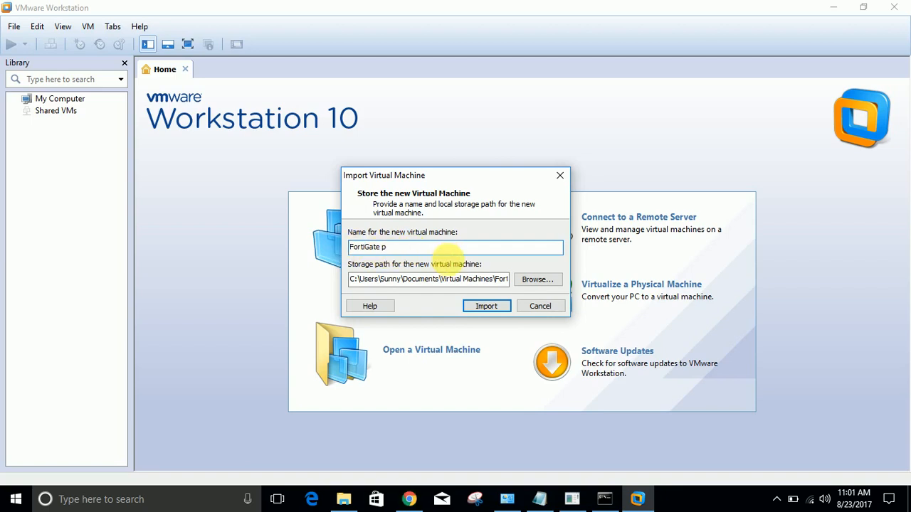
left_click(487, 306)
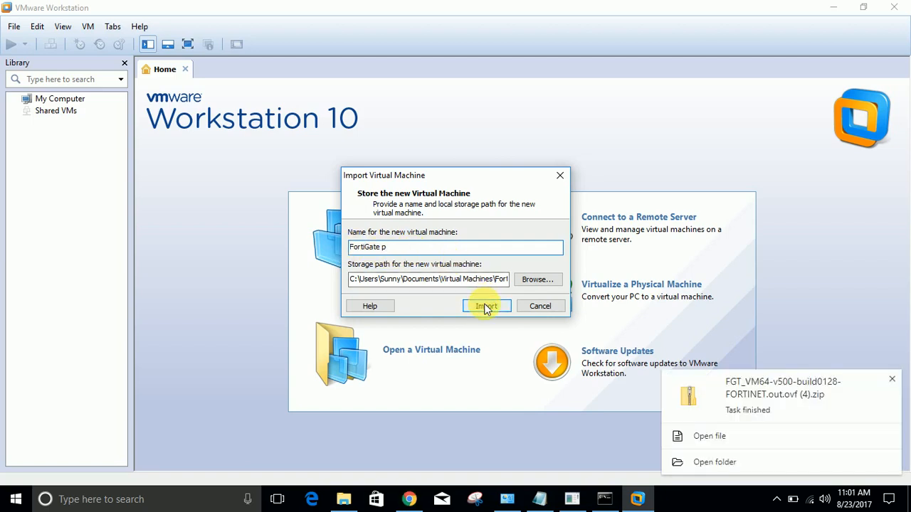
left_click(486, 305)
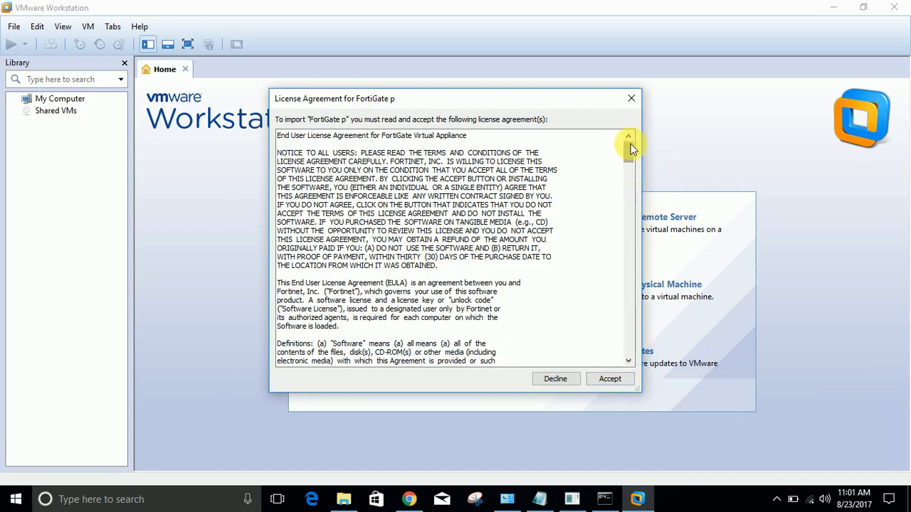
left_click(609, 379)
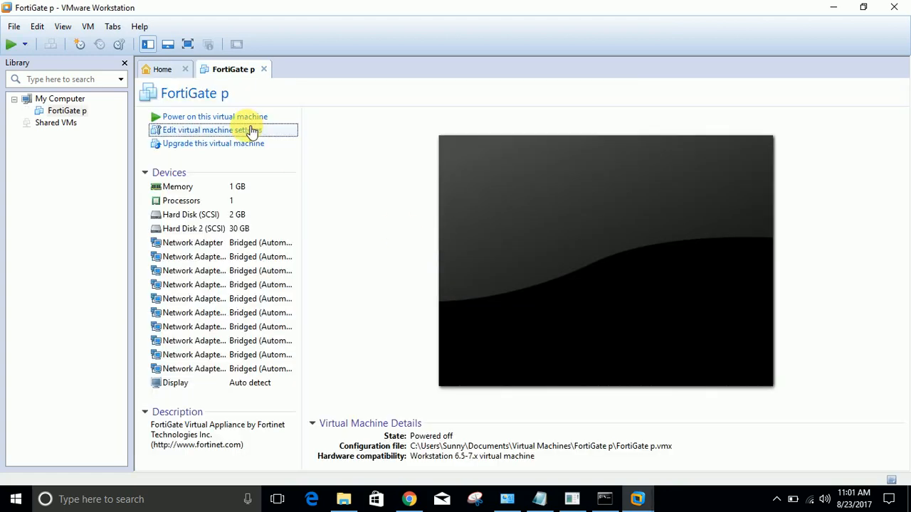
- Set the VM's first network adapter to Custom: VMnet1 (Host-only) in hardware settings
left_click(208, 130)
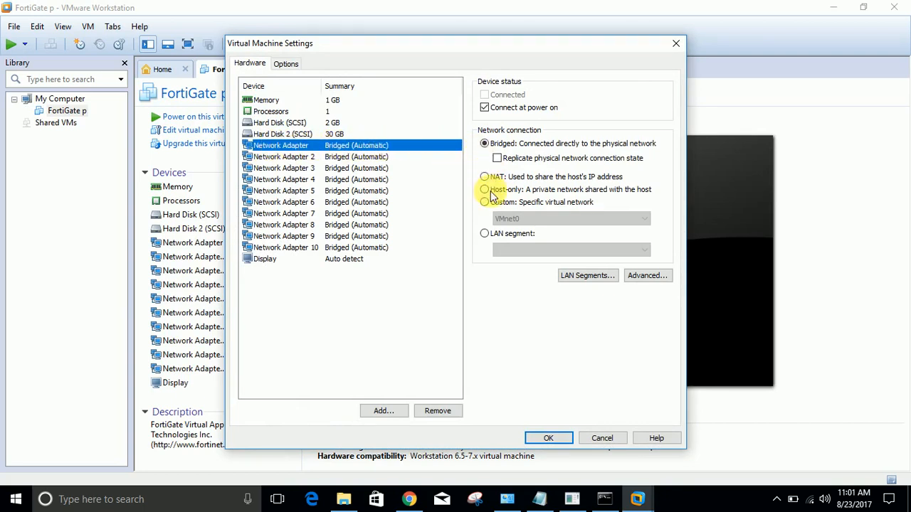
left_click(484, 202)
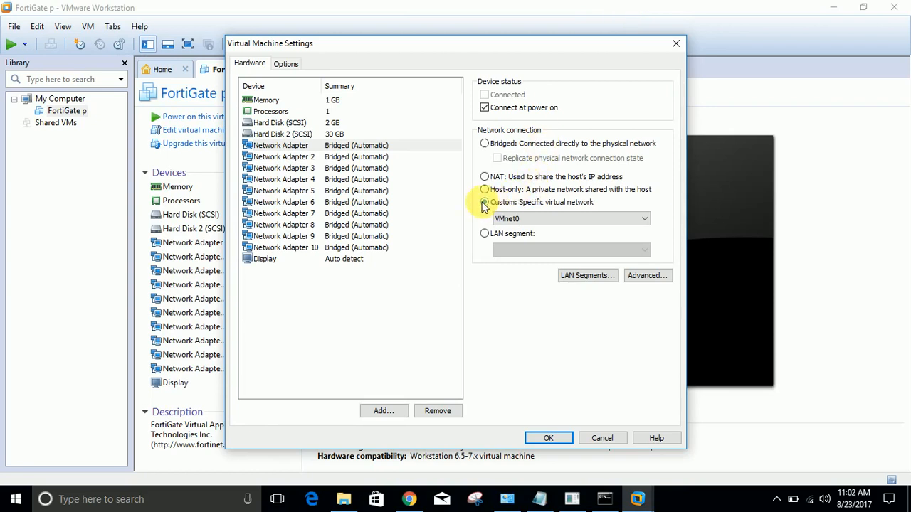
left_click(484, 202)
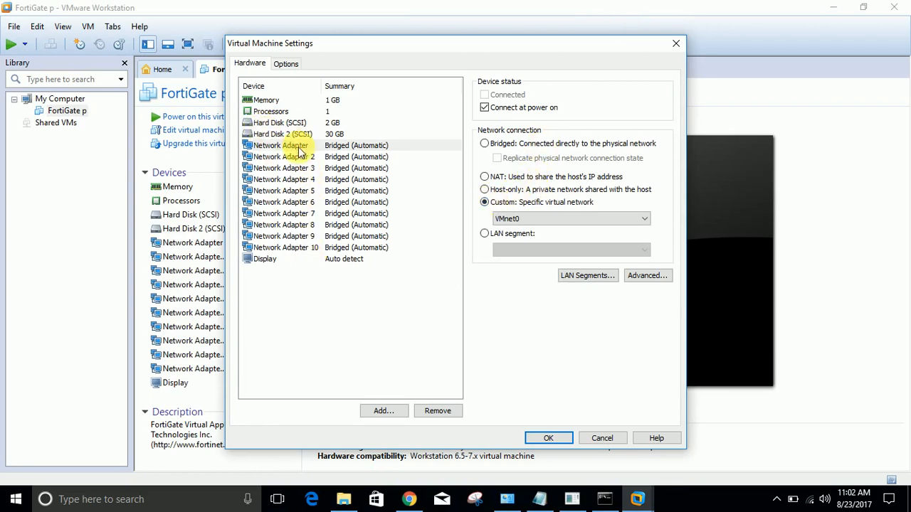
left_click(280, 146)
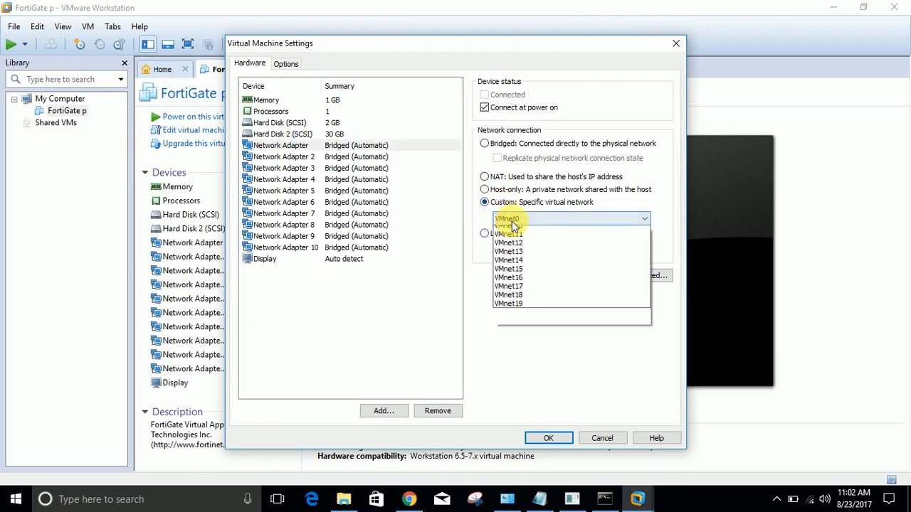
left_click(509, 228)
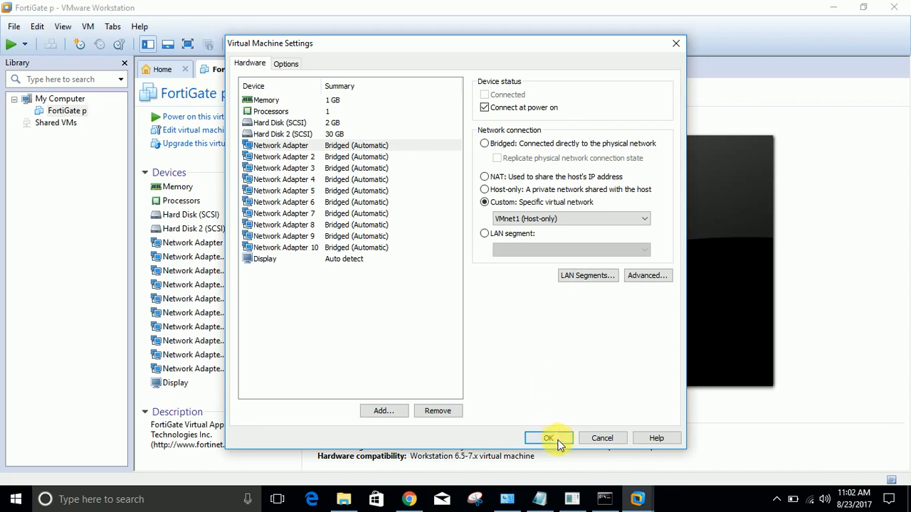
left_click(548, 438)
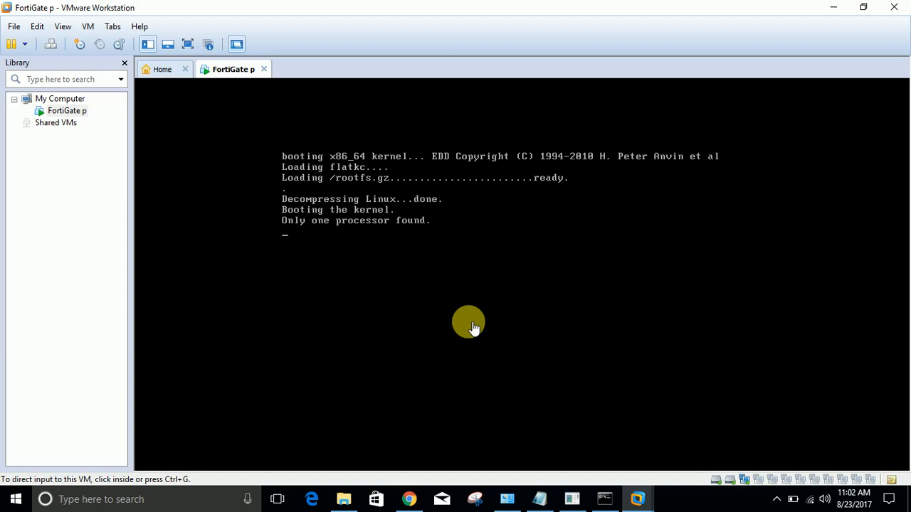
- Log in to the powered-on VM console as admin with a blank password and begin a show command
left_click(469, 321)
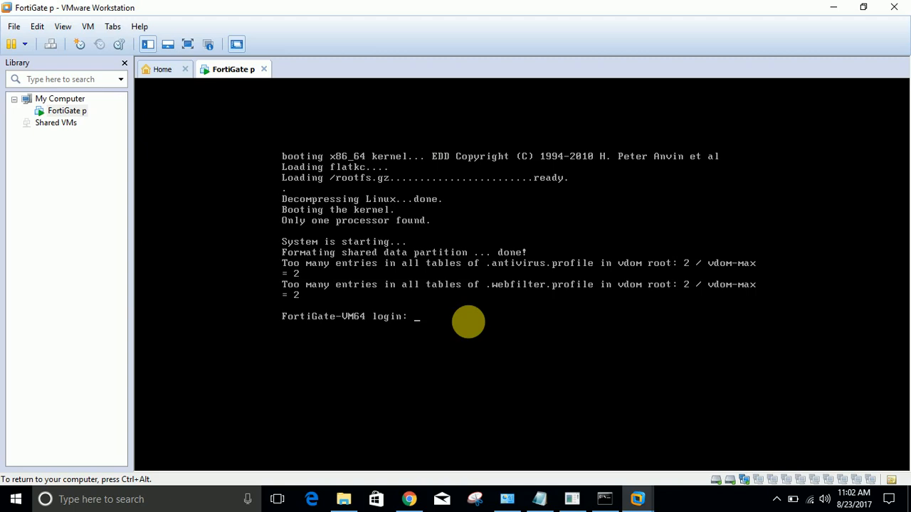
type("admin")
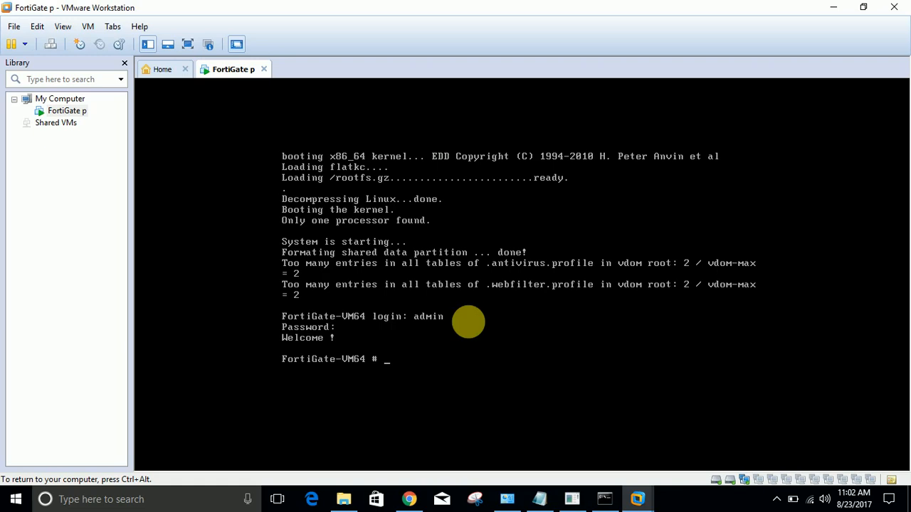
type("show")
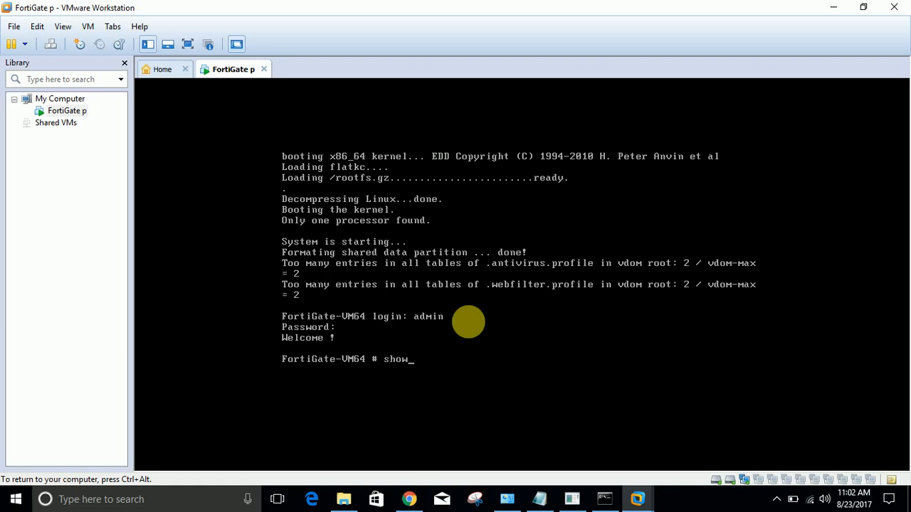
- Run 'show system interface', page through the listing, and log back in as admin
type("system inter")
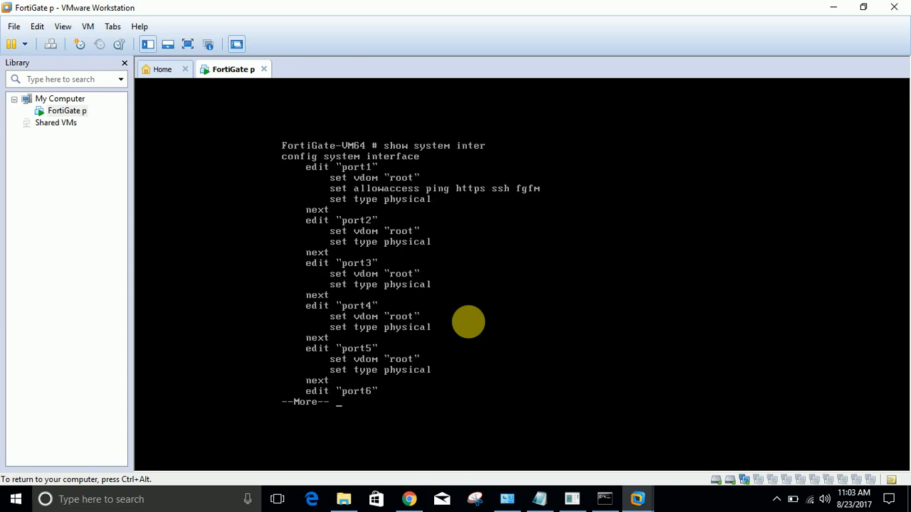
mouse_move(359, 216)
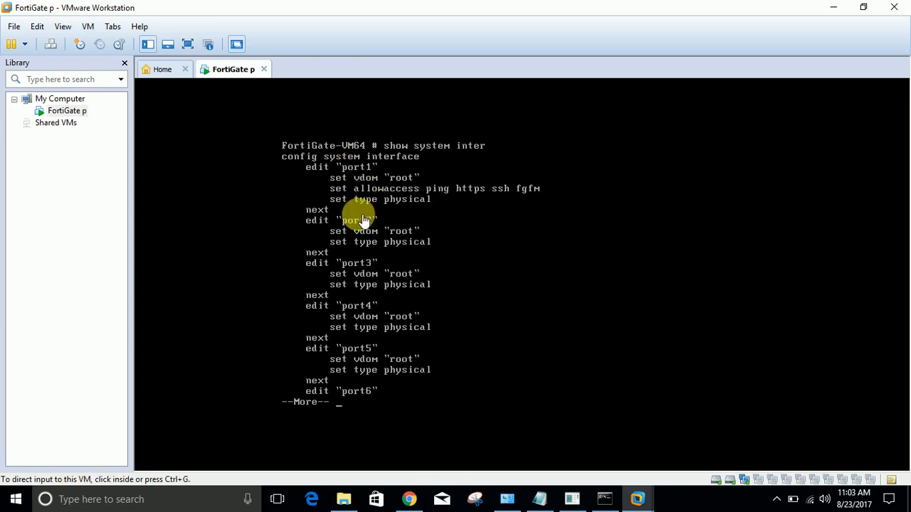
mouse_move(367, 353)
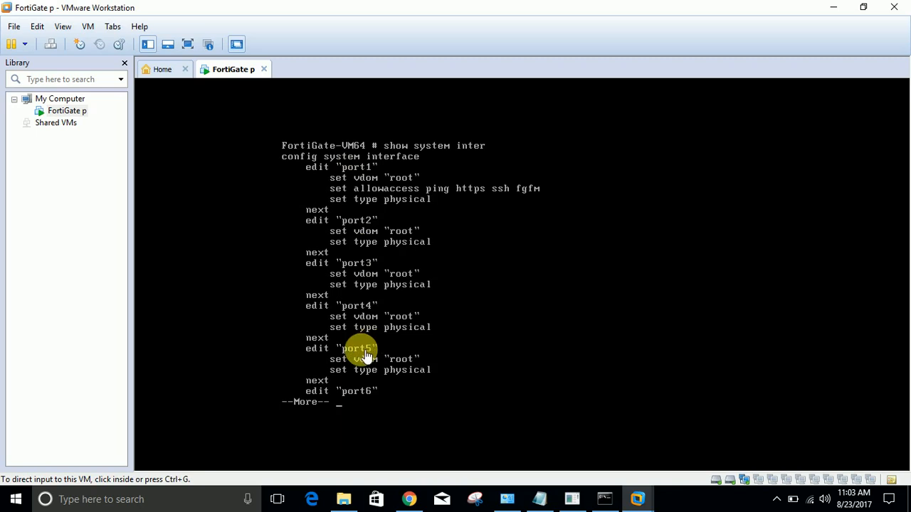
key("space")
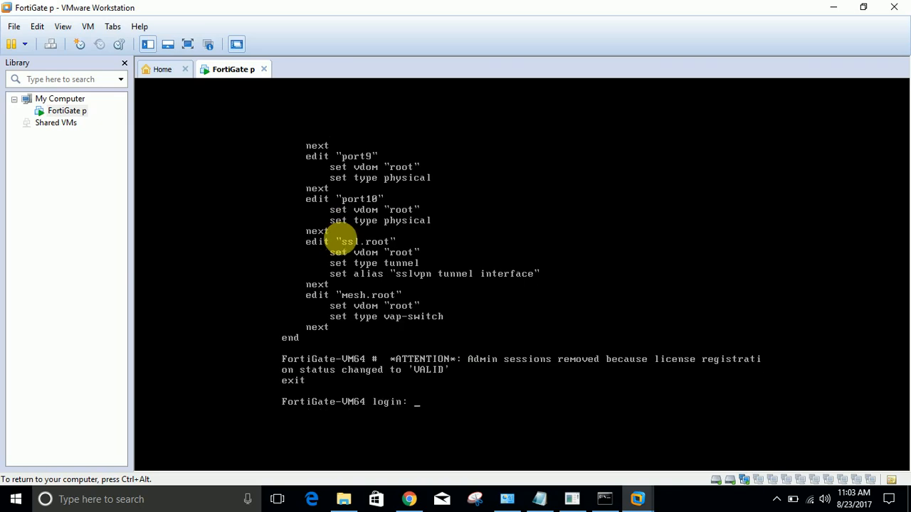
type("admin")
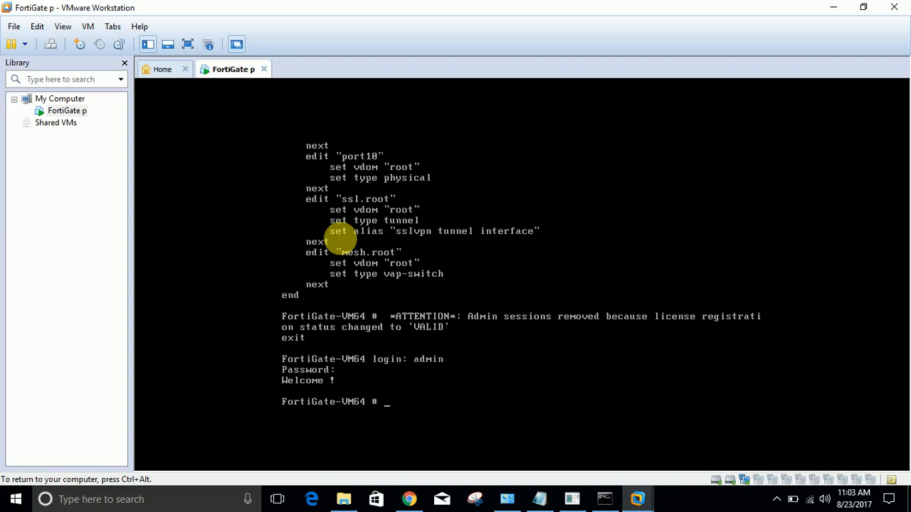
mouse_move(339, 267)
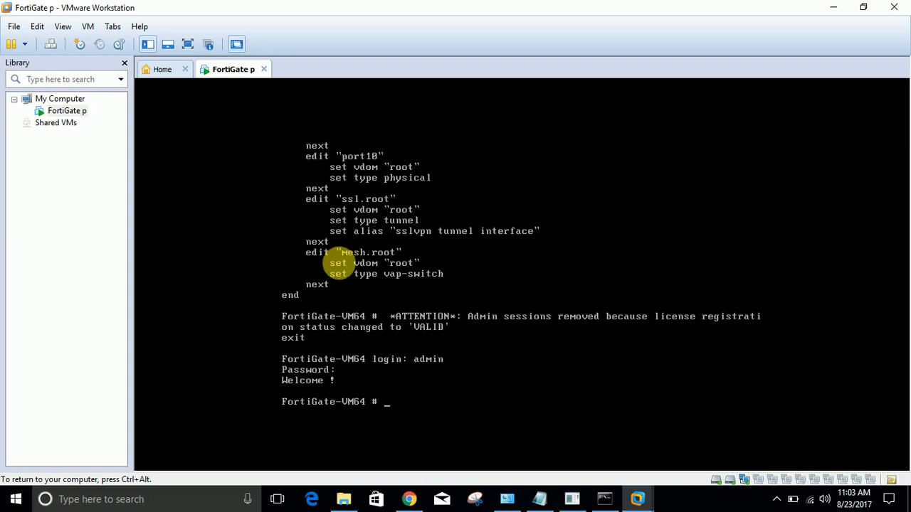
- Under config system interface / edit port1, set ip 192.168.132.11 255.255.255.0
type("config")
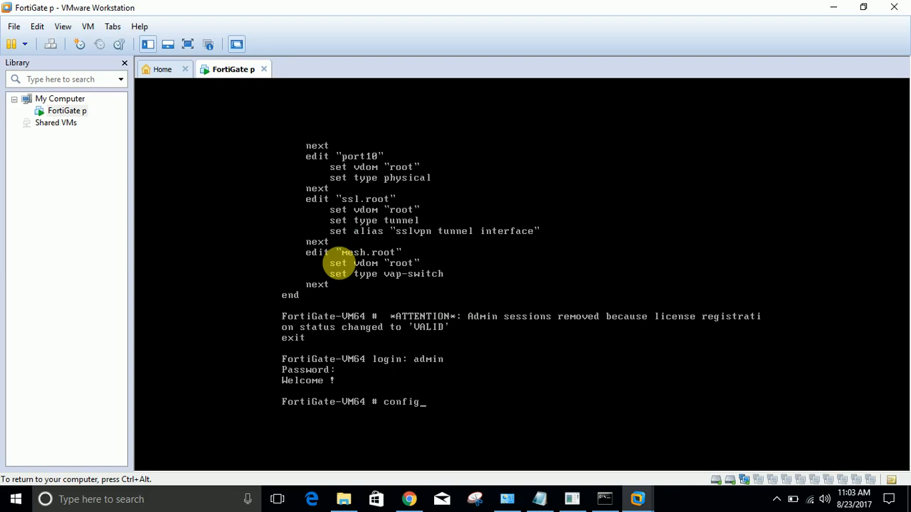
type("system interface")
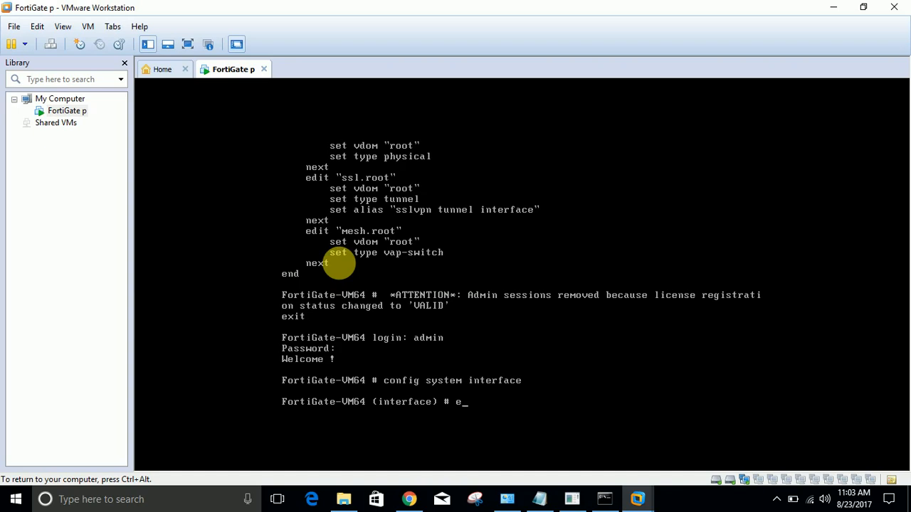
type("dit port1")
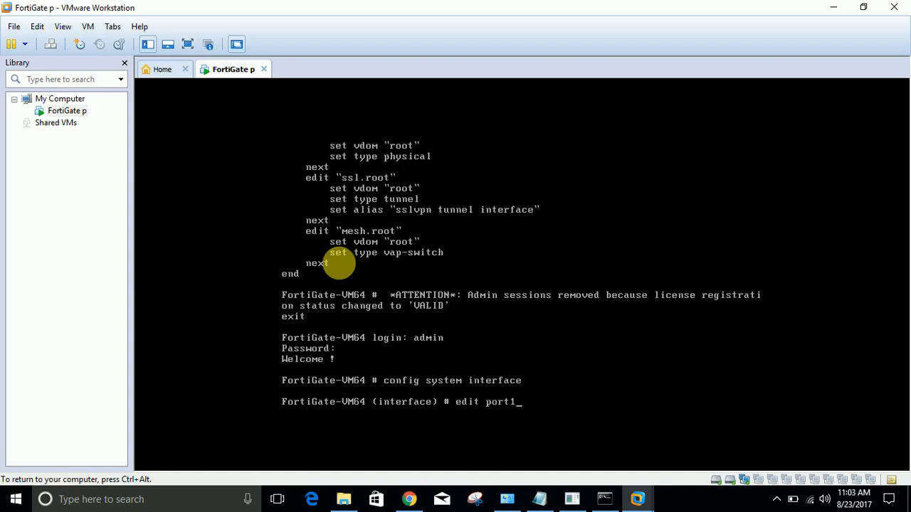
type("set")
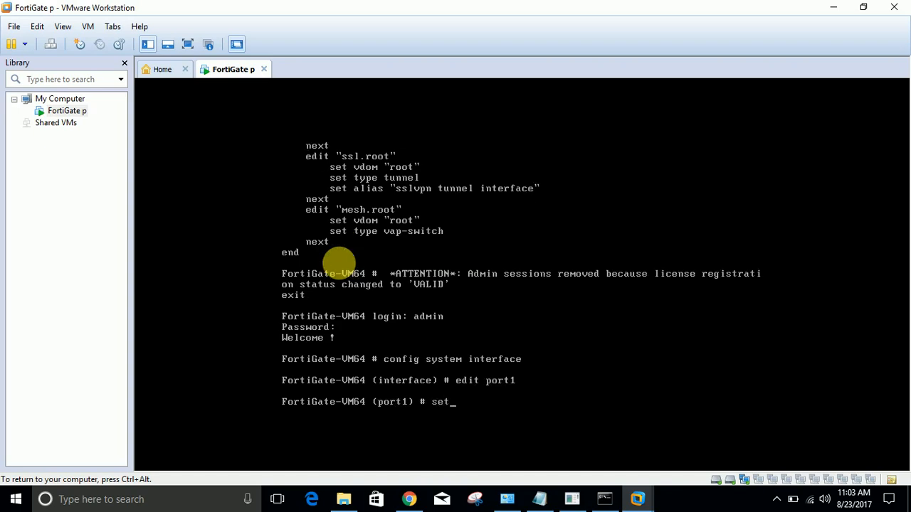
type("ip")
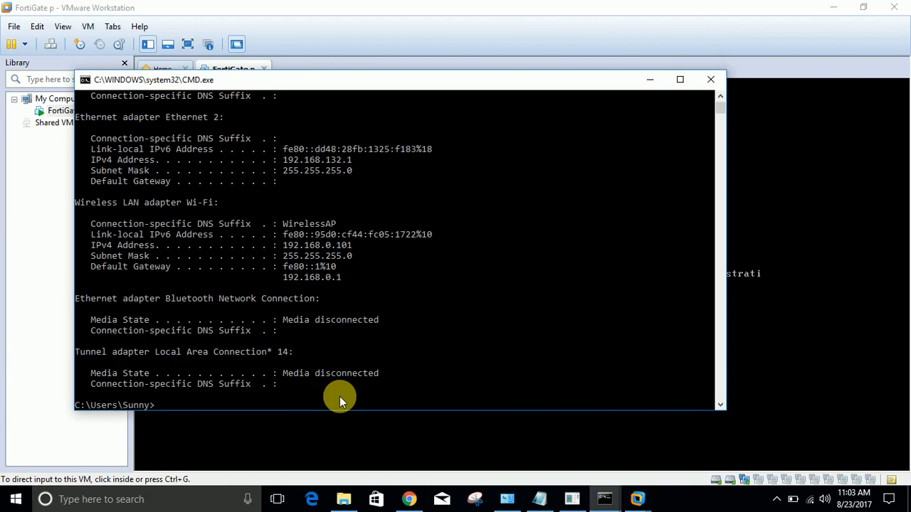
mouse_move(343, 165)
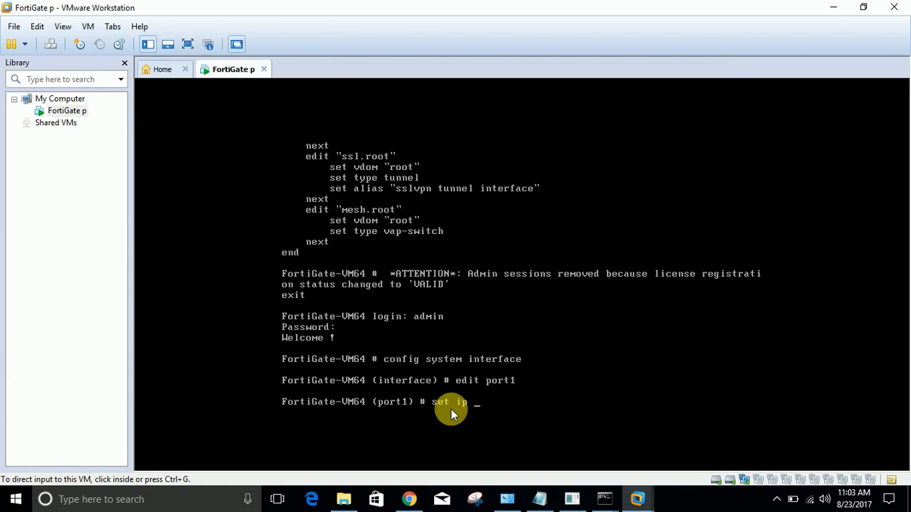
mouse_move(529, 395)
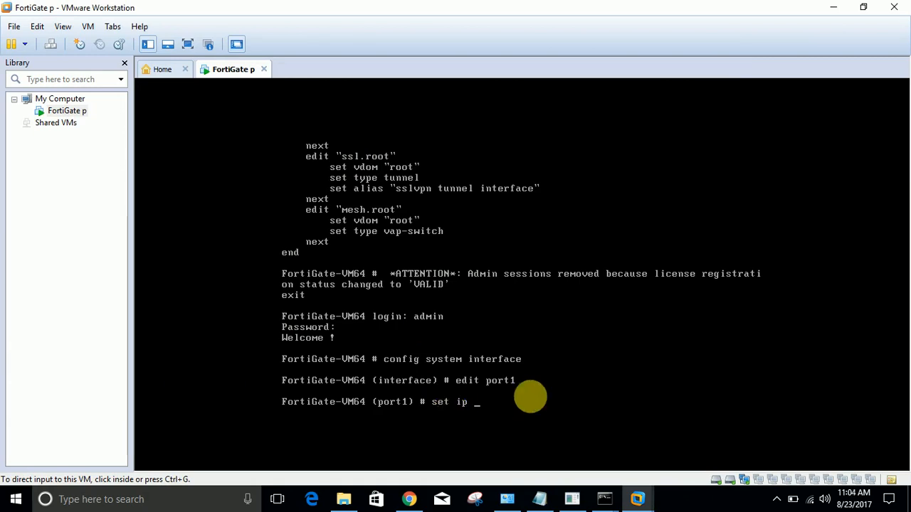
type("192.168.1")
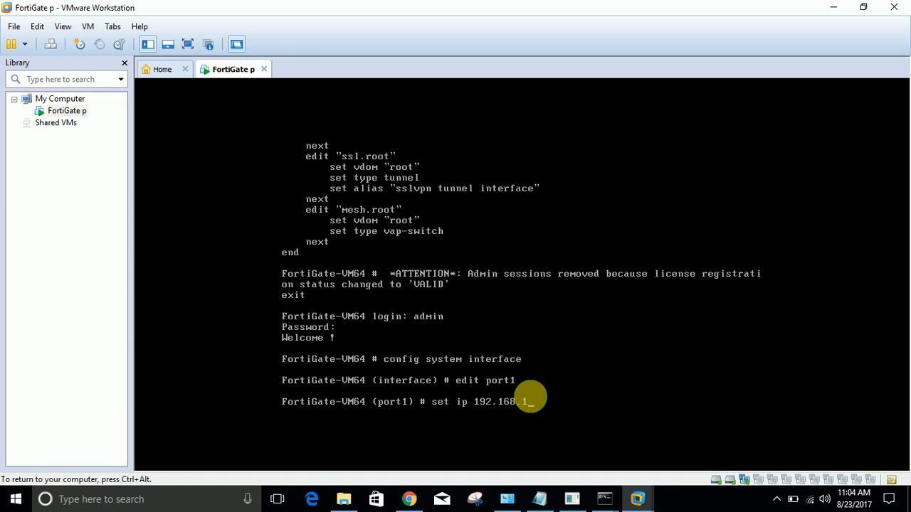
type("32.11")
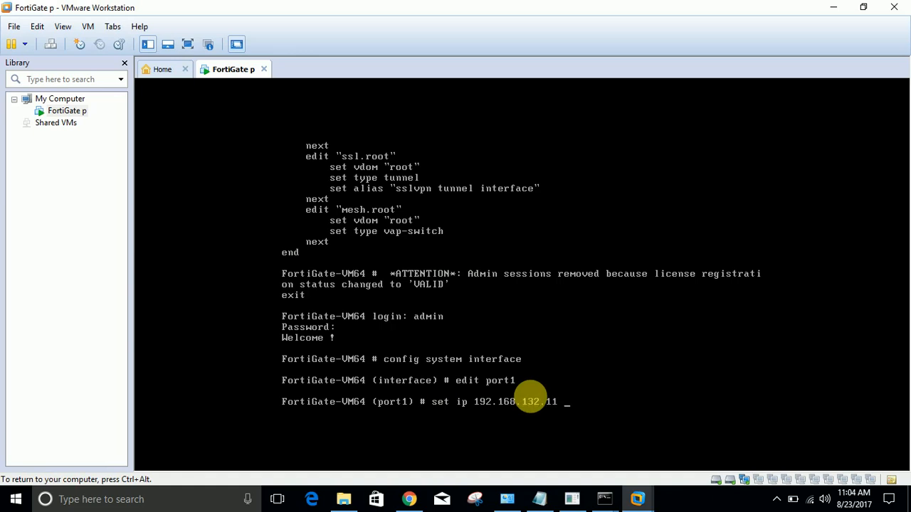
type("255.255.255.")
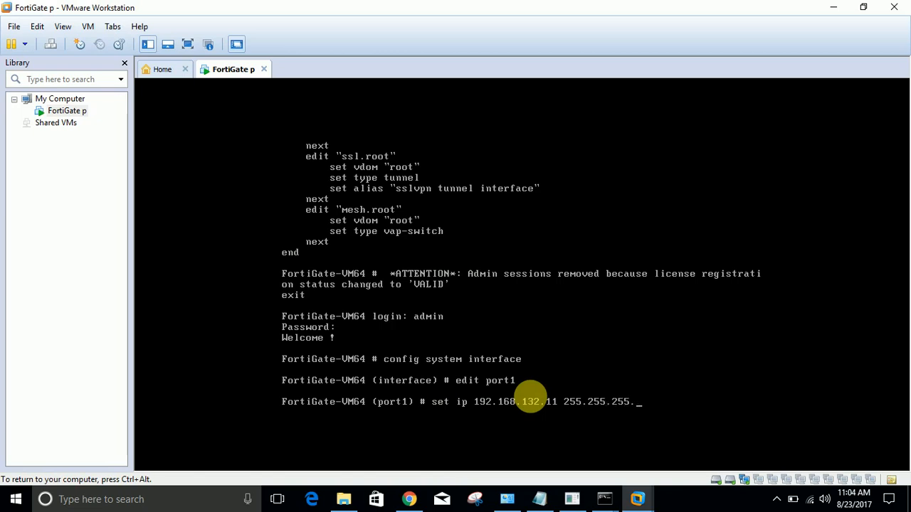
key("enter")
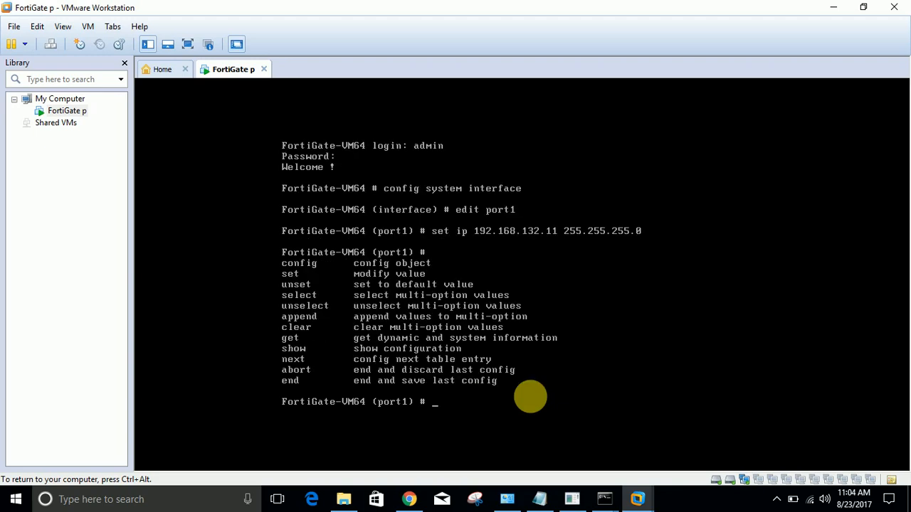
- Set allowaccess https http ping ssh on port1
type("set a")
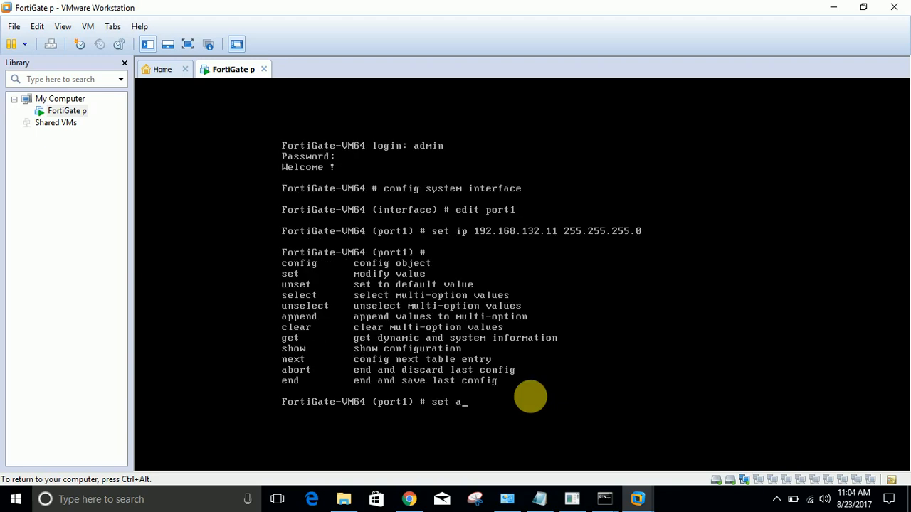
type("llowaccess")
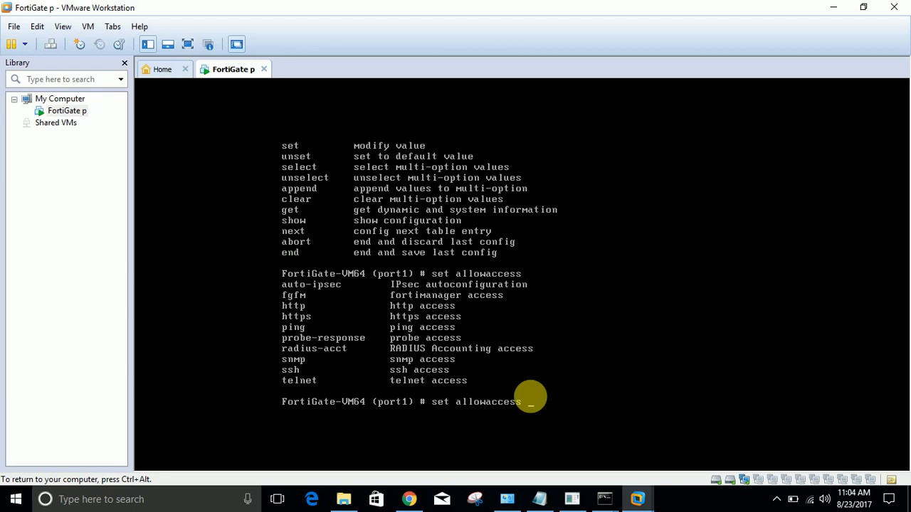
type("https http ping ssh")
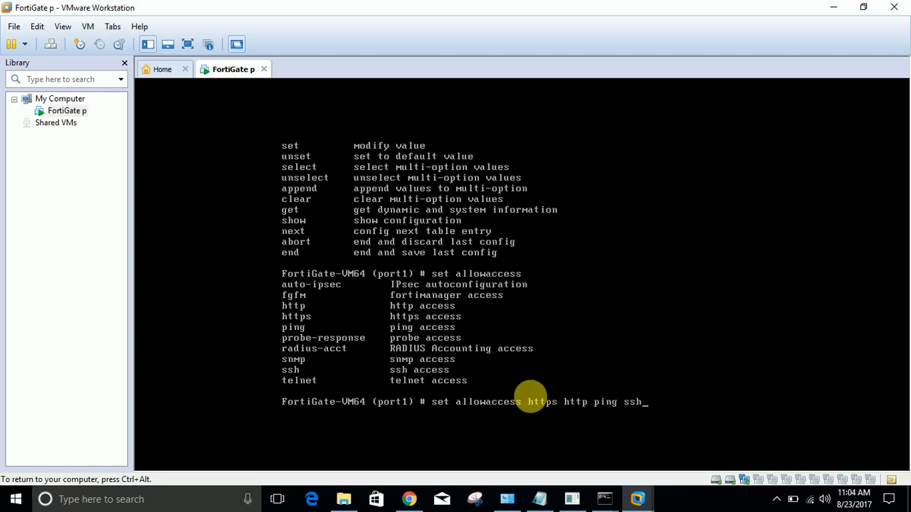
key("enter")
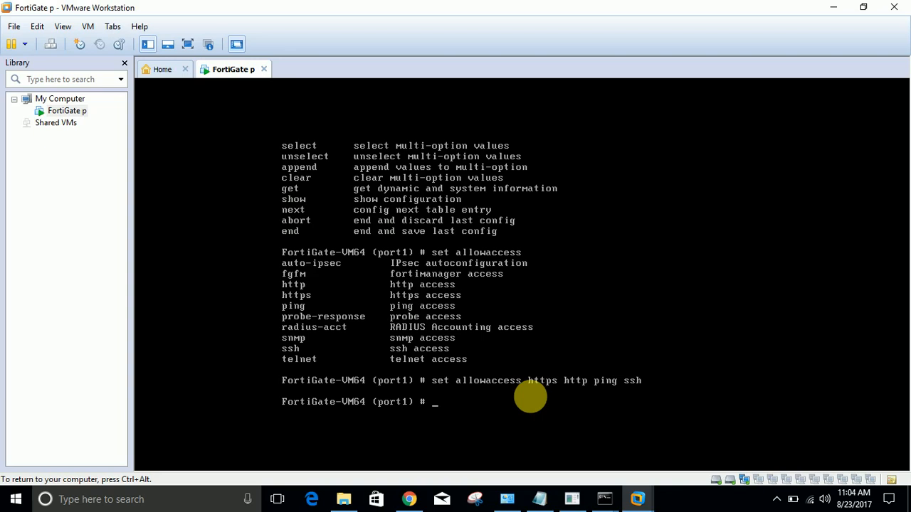
- End the interface configuration and execute a ping to the new 192.168.132.x address
type("end")
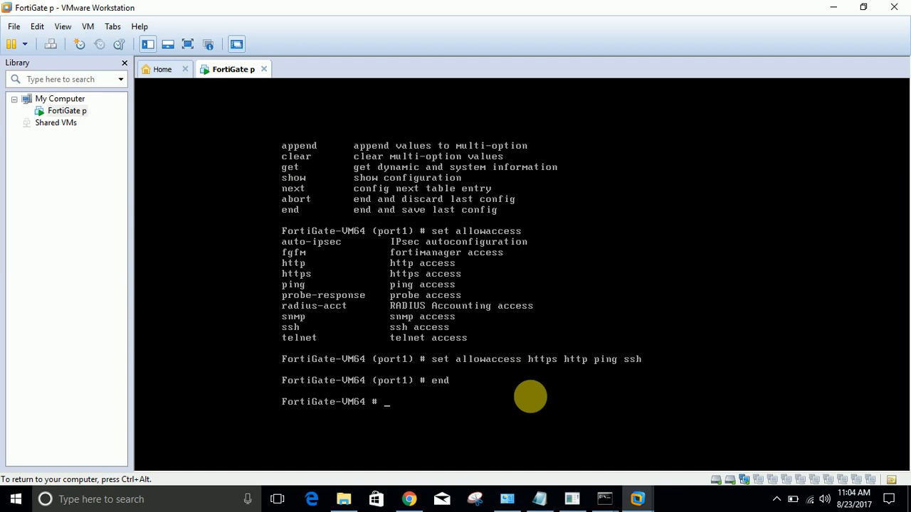
type("execute")
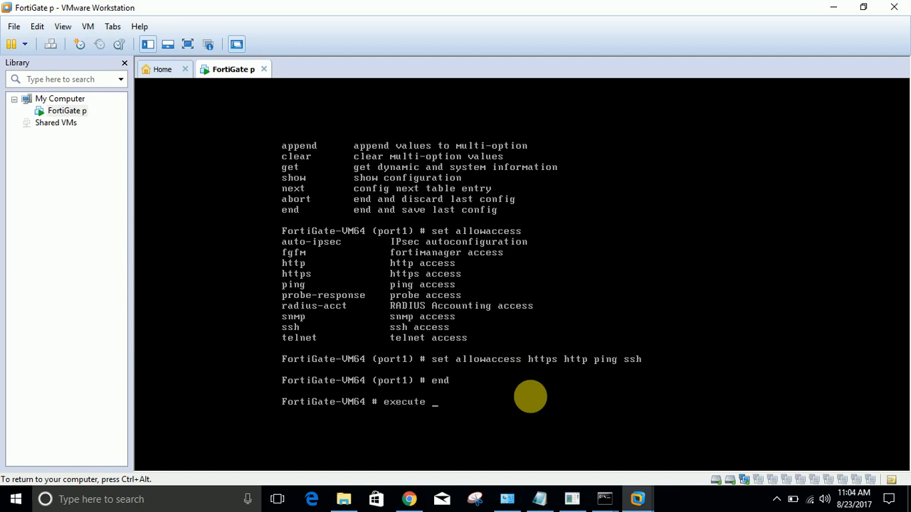
type("ping 192.168")
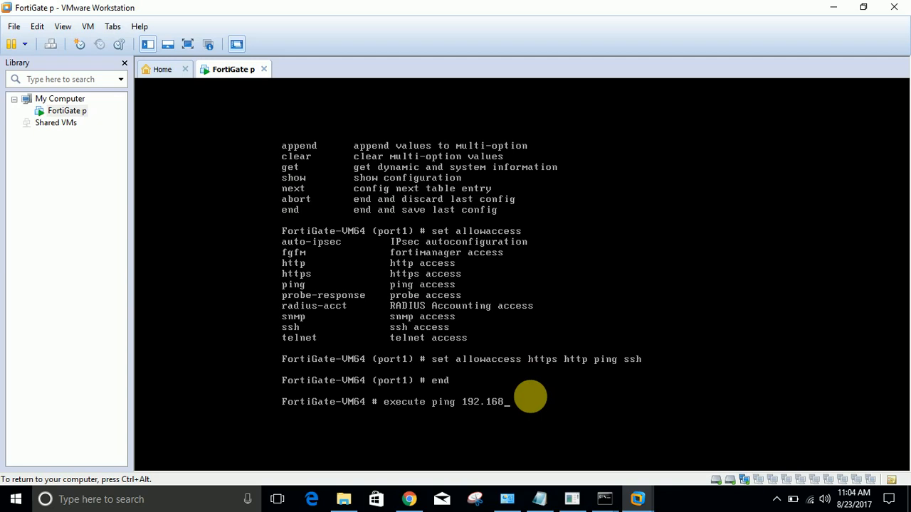
type("132.")
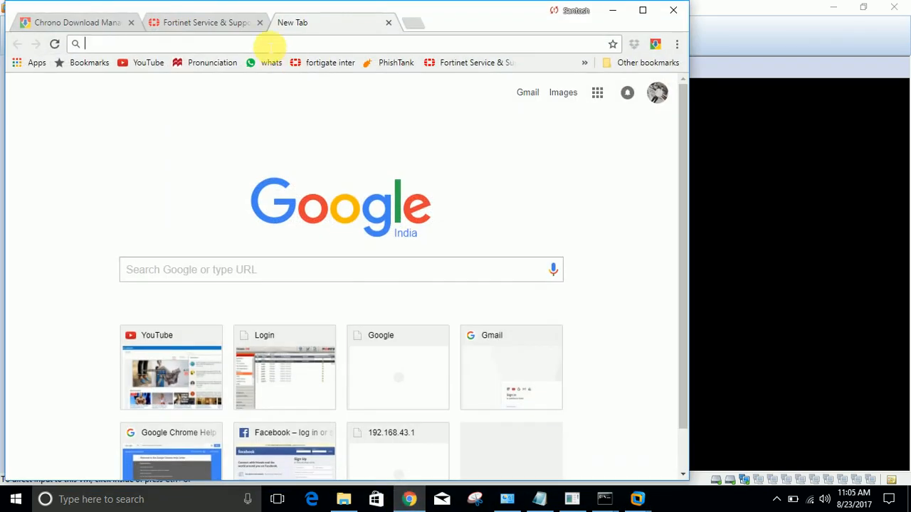
type("192.168.132.11")
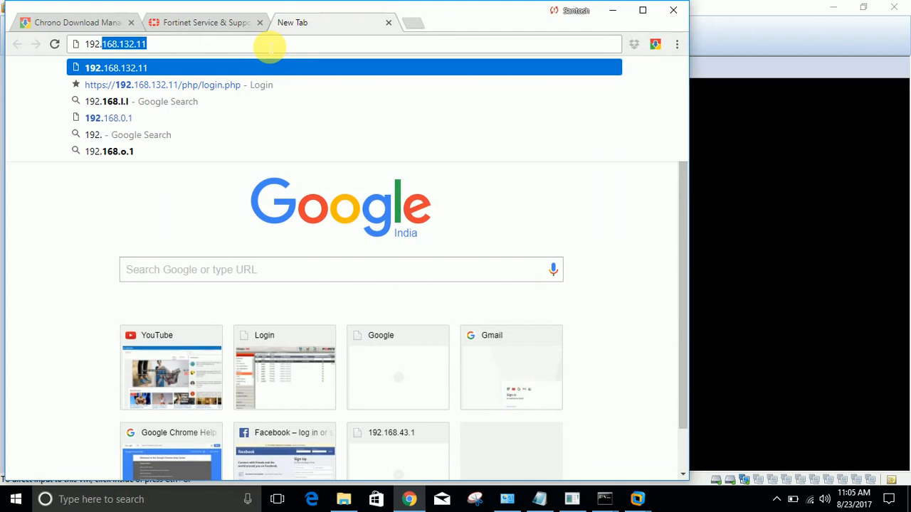
type("192.168.132.11")
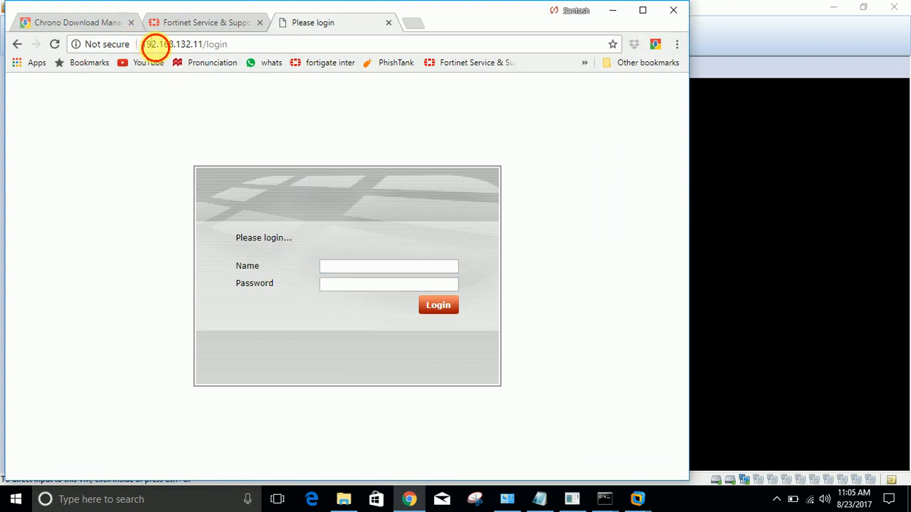
left_click(185, 44)
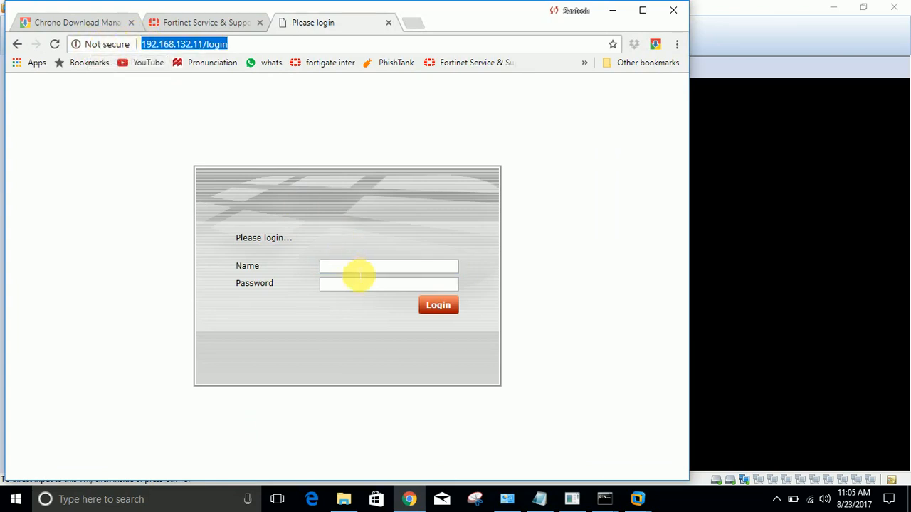
type("a")
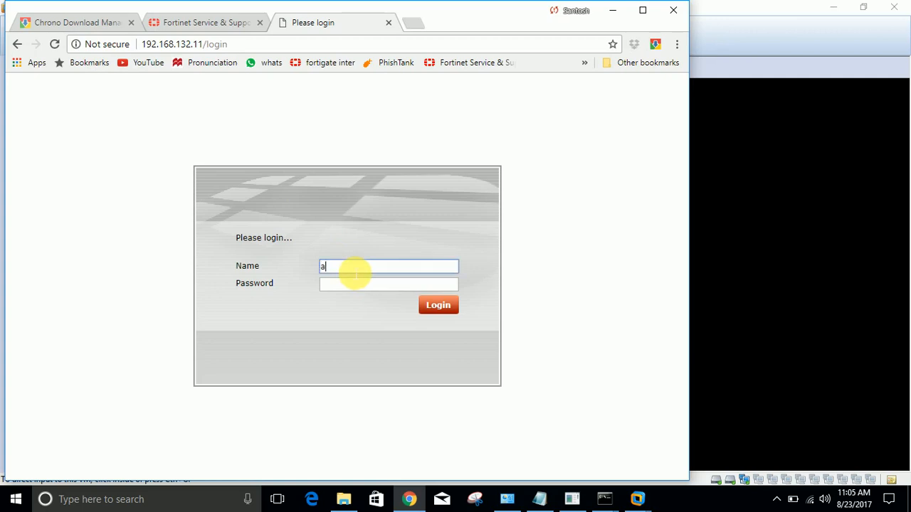
left_click(438, 305)
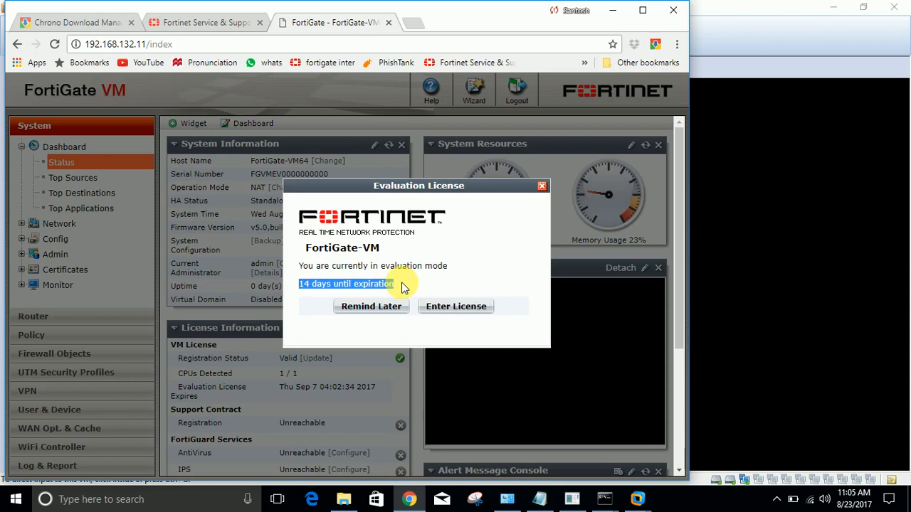
left_click(370, 306)
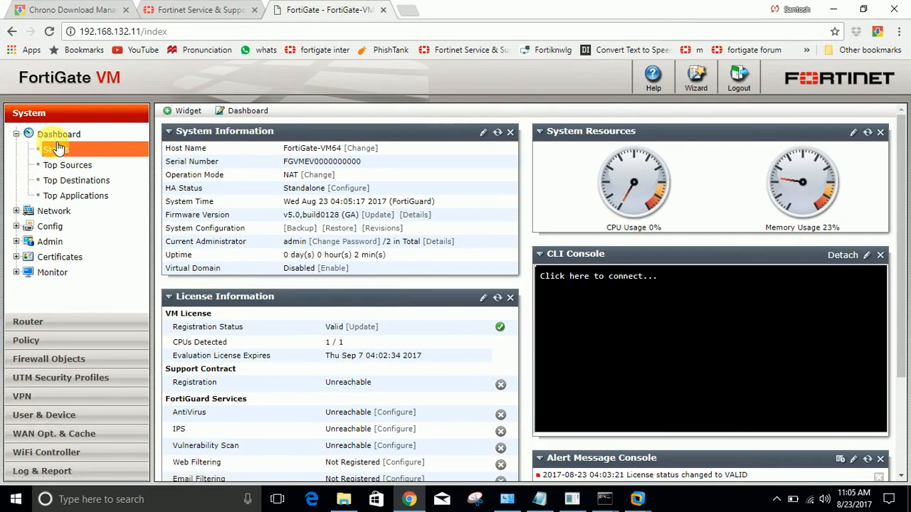
left_click(54, 149)
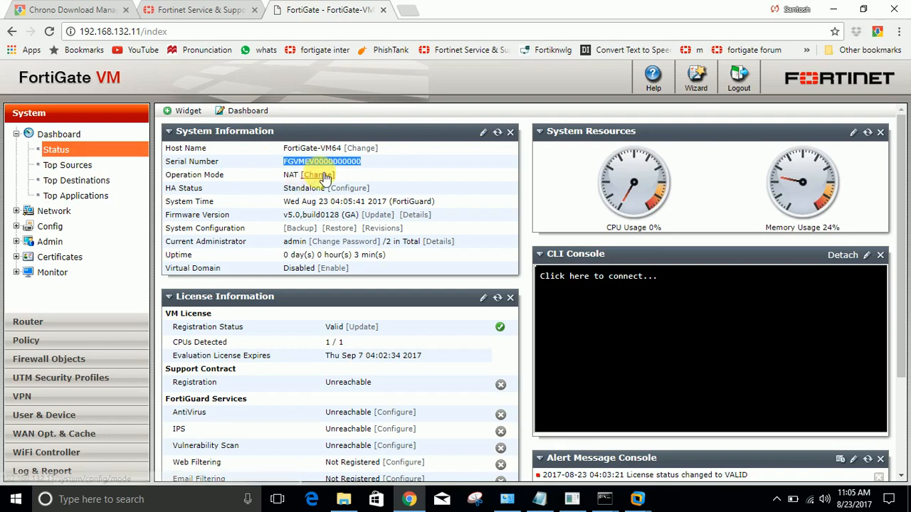
left_click(319, 175)
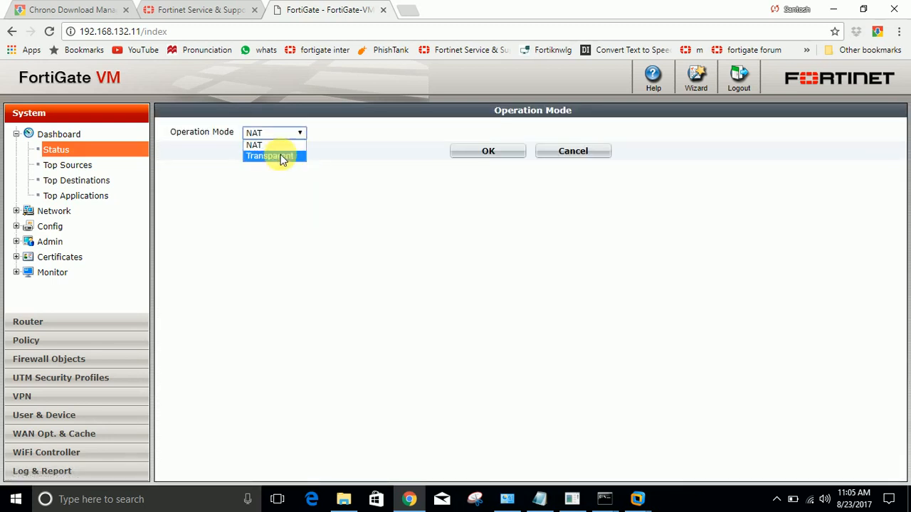
left_click(269, 155)
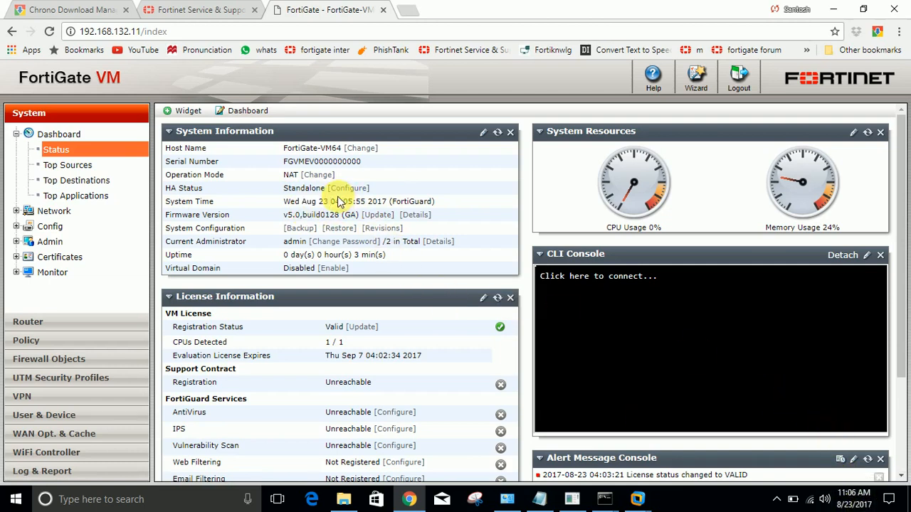
double_click(310, 202)
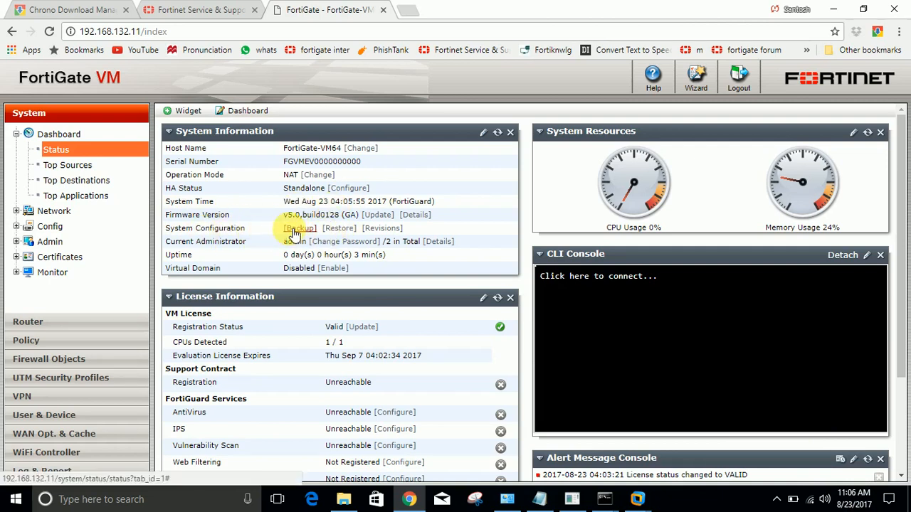
- Back up the system configuration unencrypted to the local PC as FortiGate-VM64_20170823.conf
left_click(299, 228)
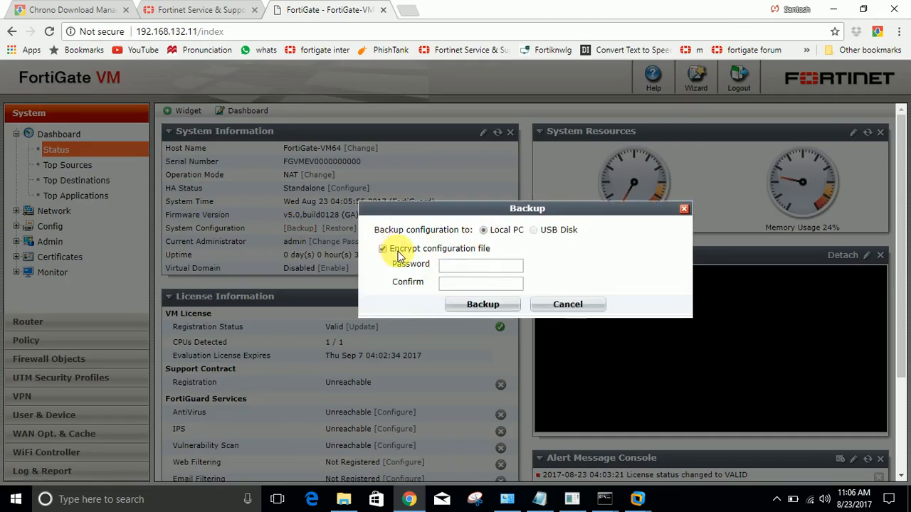
left_click(382, 248)
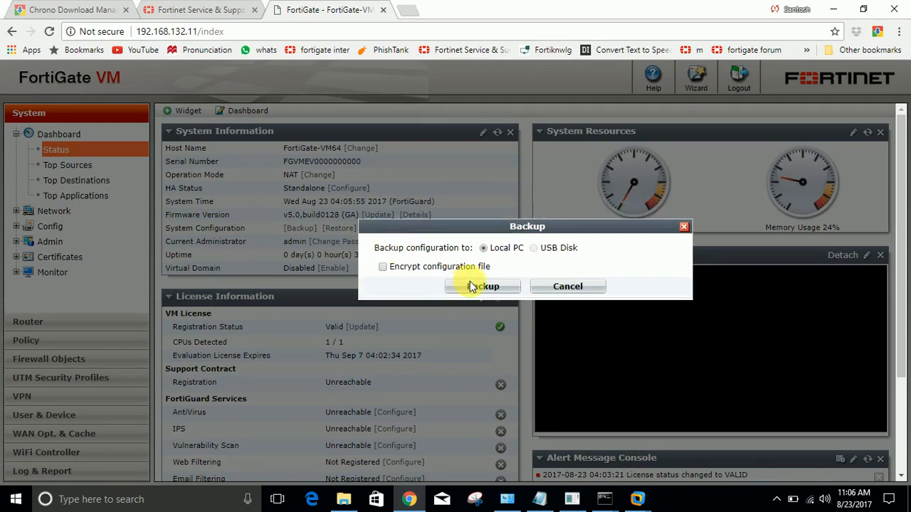
left_click(482, 286)
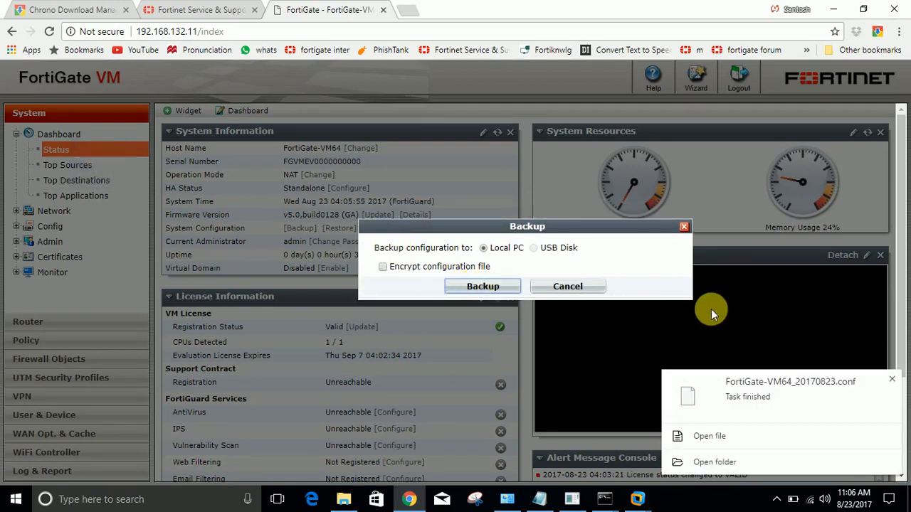
left_click(566, 286)
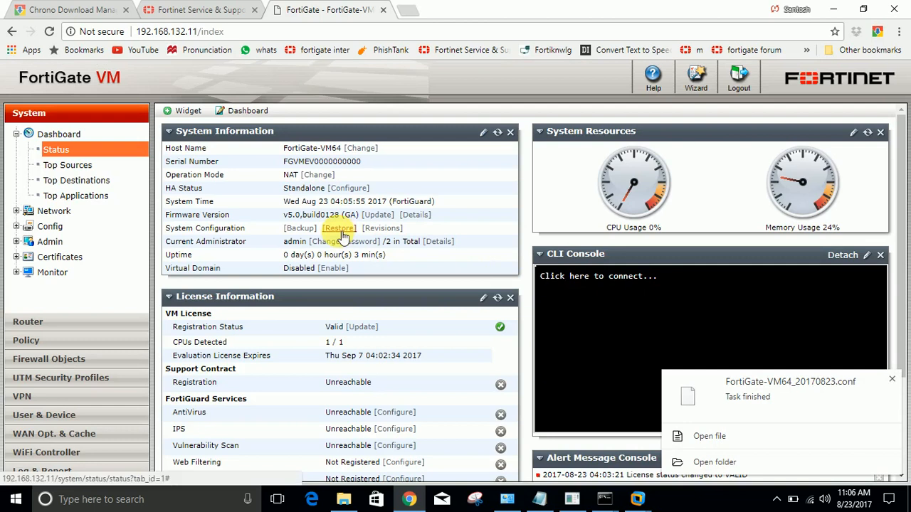
- Start a restore and select FortiGate-VM64_20170823.conf from the Downloads folder
left_click(338, 228)
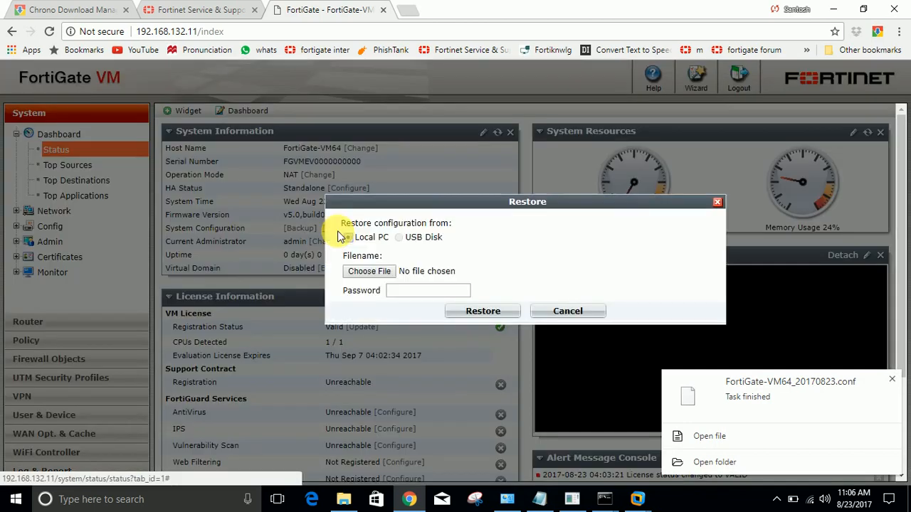
left_click(369, 270)
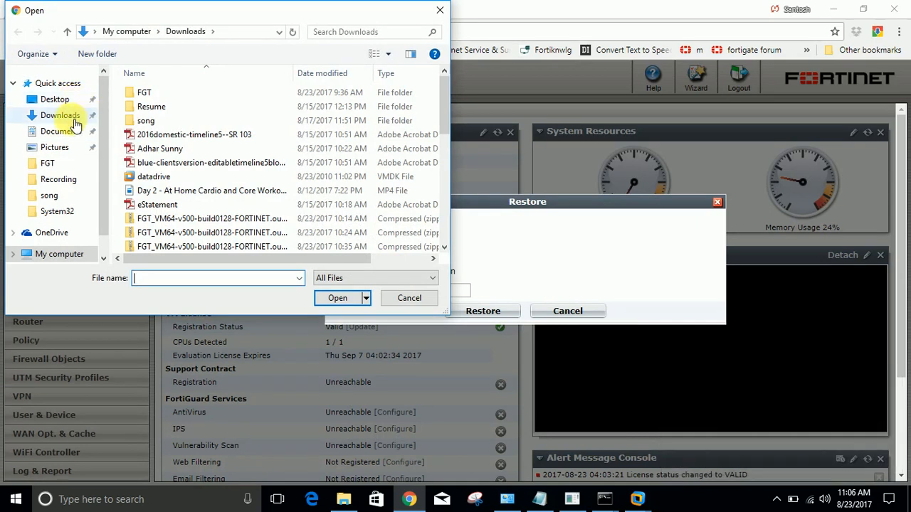
left_click(60, 131)
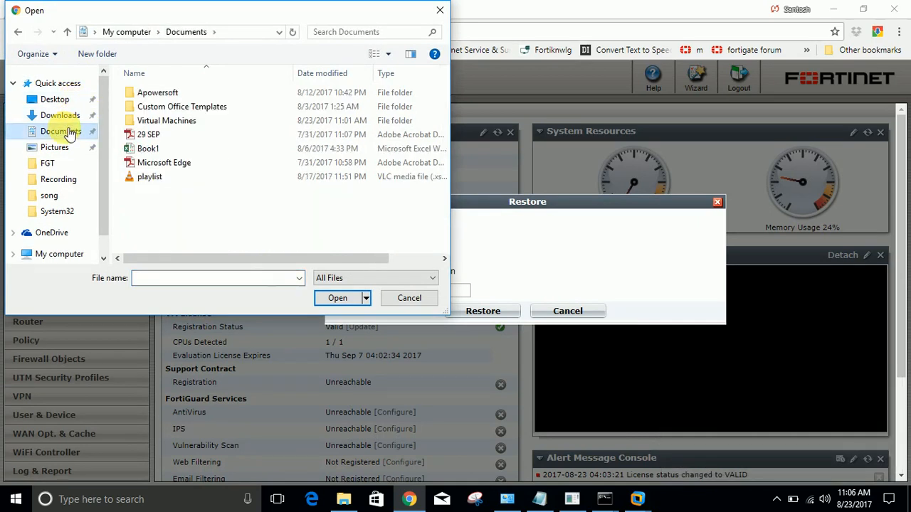
left_click(60, 114)
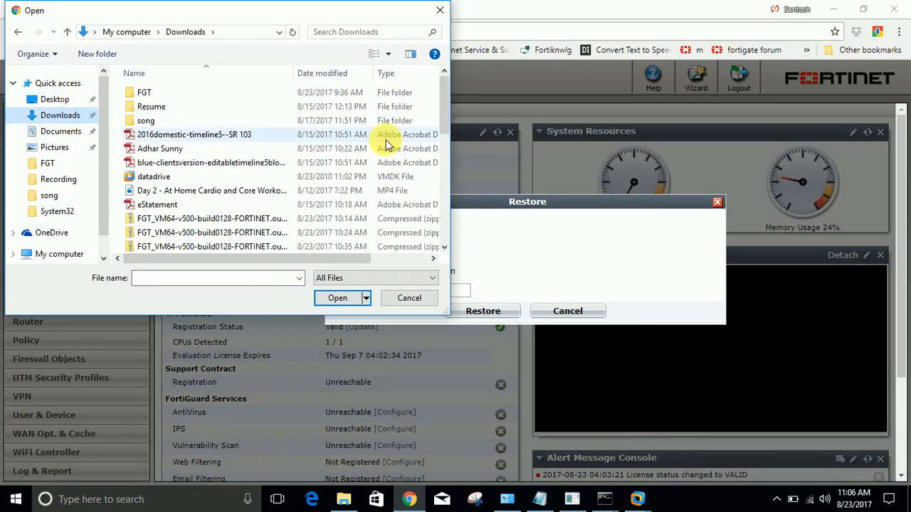
left_click(211, 234)
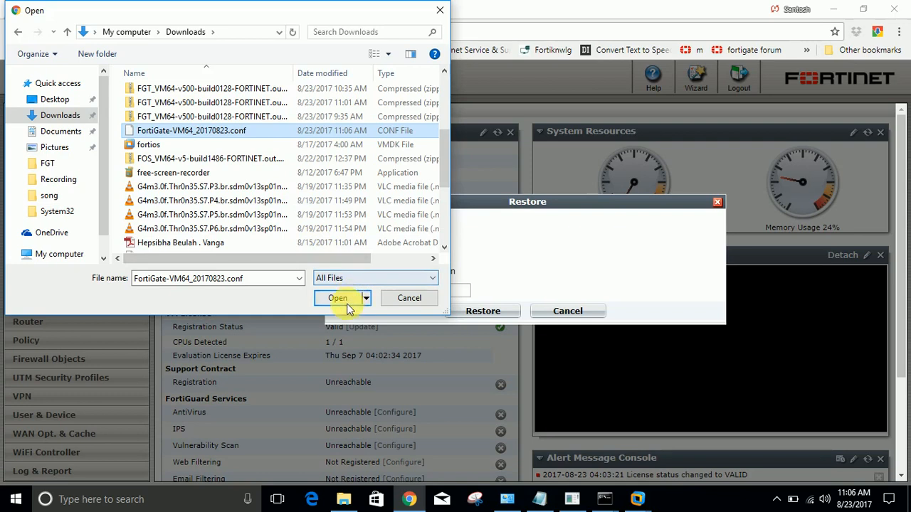
- Confirm the chosen file and apply the restore so the unit restarts
left_click(339, 297)
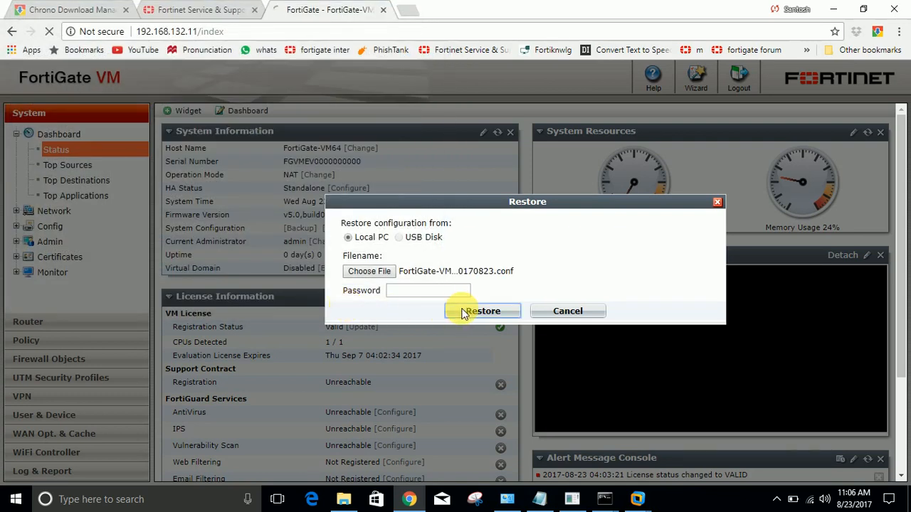
left_click(482, 311)
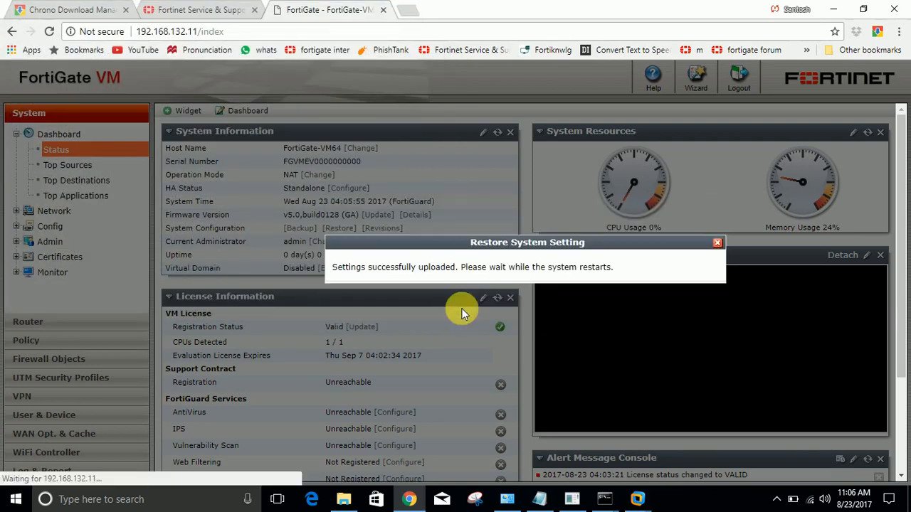
mouse_move(595, 416)
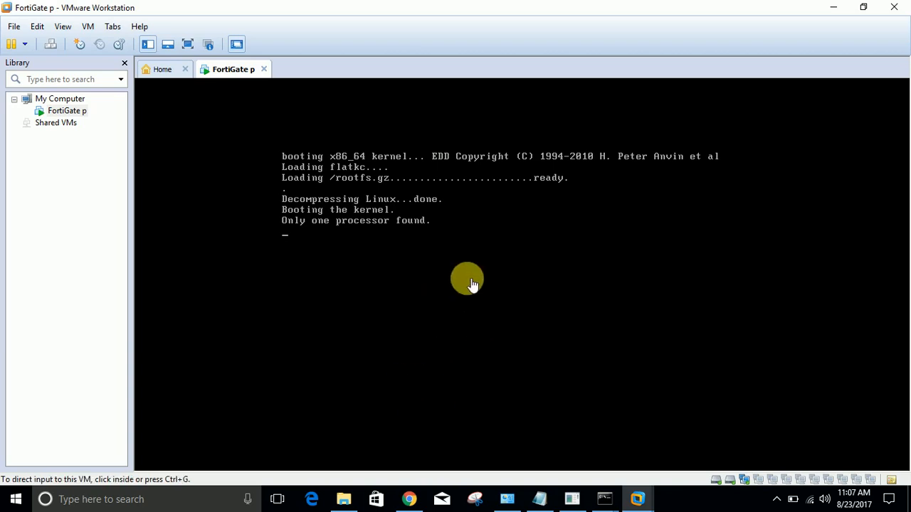
mouse_move(519, 348)
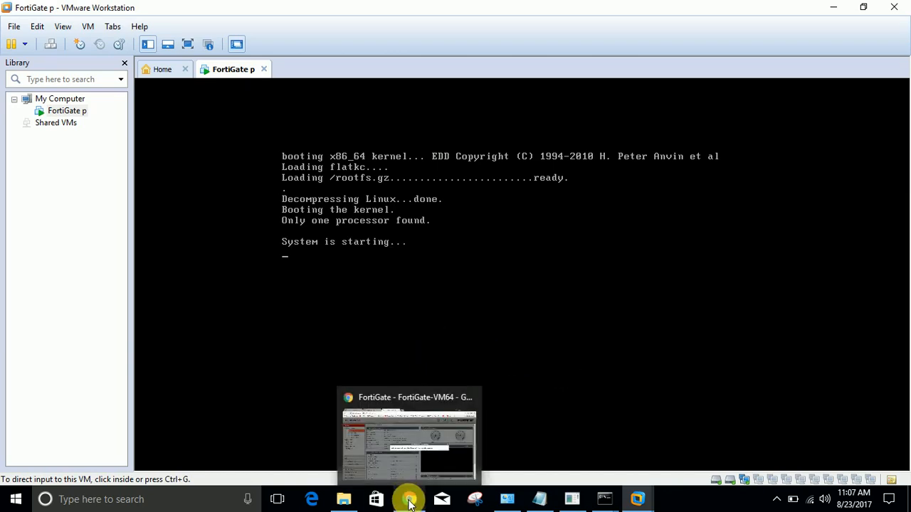
- Switch back to the FortiGate browser window after watching the console reboot
left_click(407, 498)
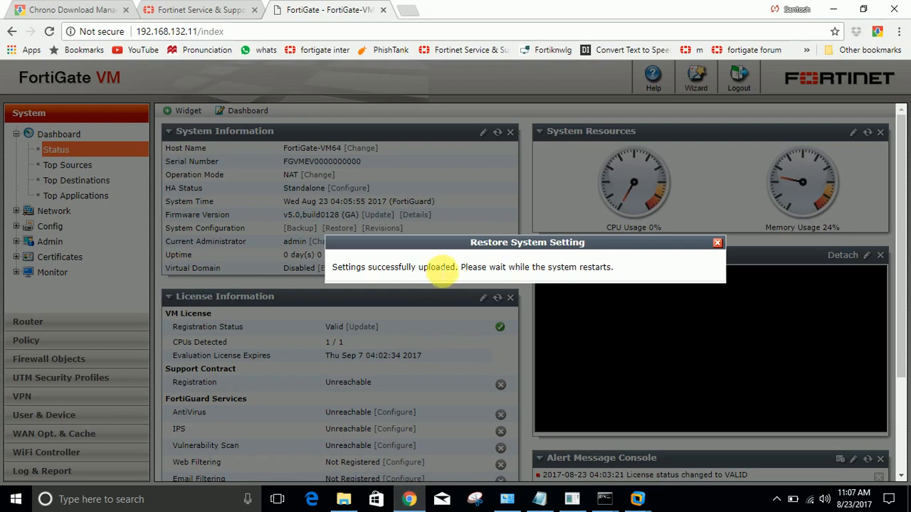
mouse_move(448, 369)
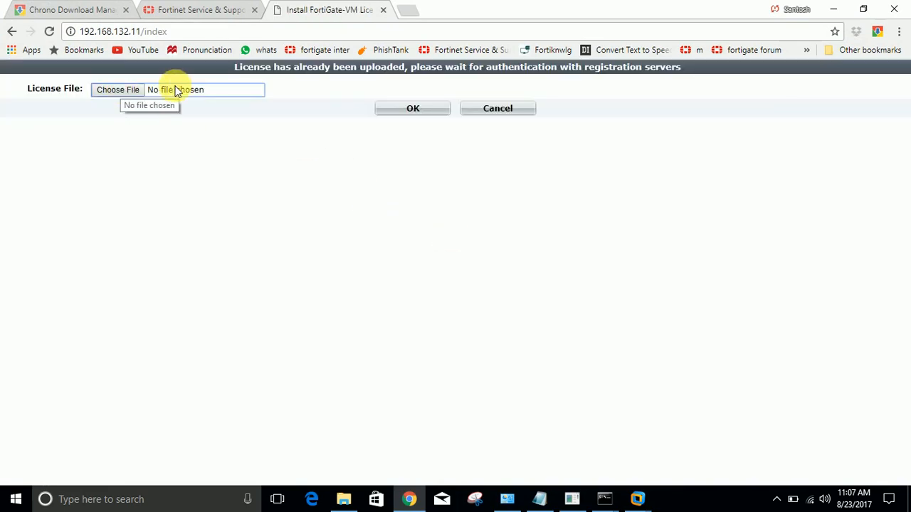
mouse_move(367, 78)
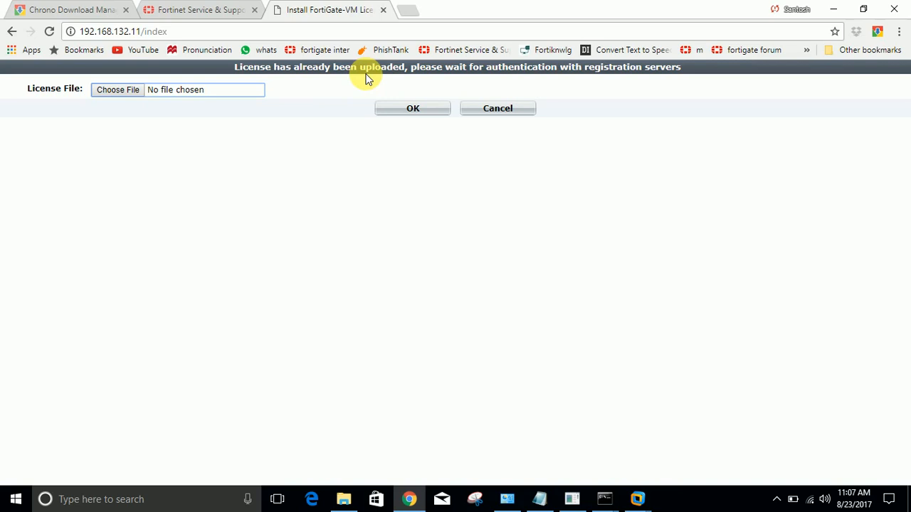
mouse_move(367, 113)
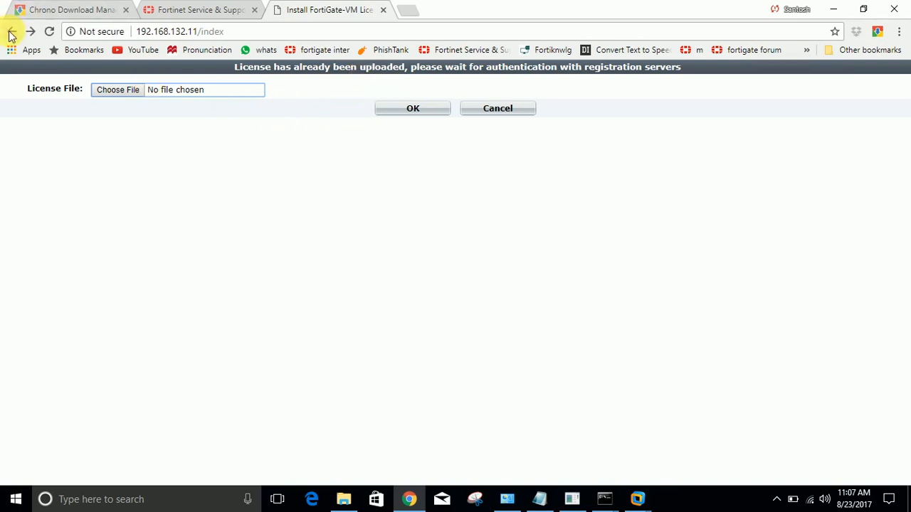
mouse_move(468, 117)
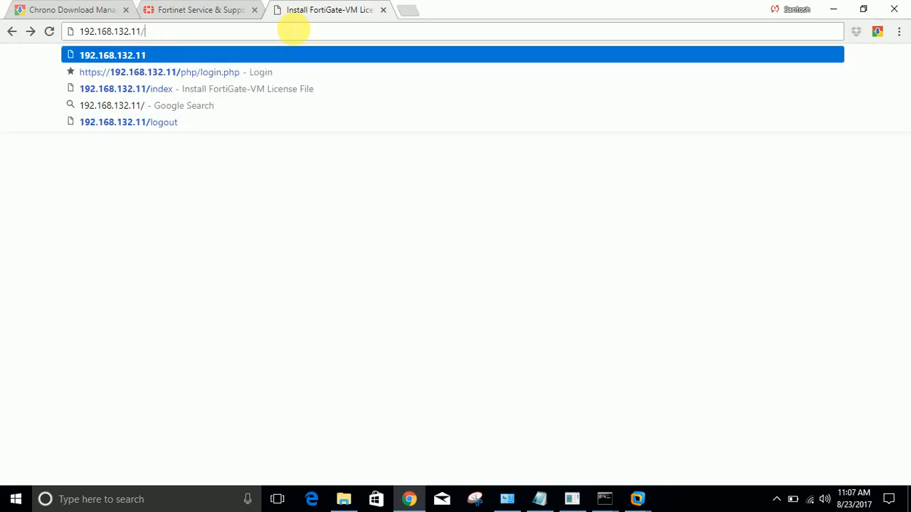
- Reopen the appliance address, browse for a license file, then check the Fortinet support downloads tab
type("ad")
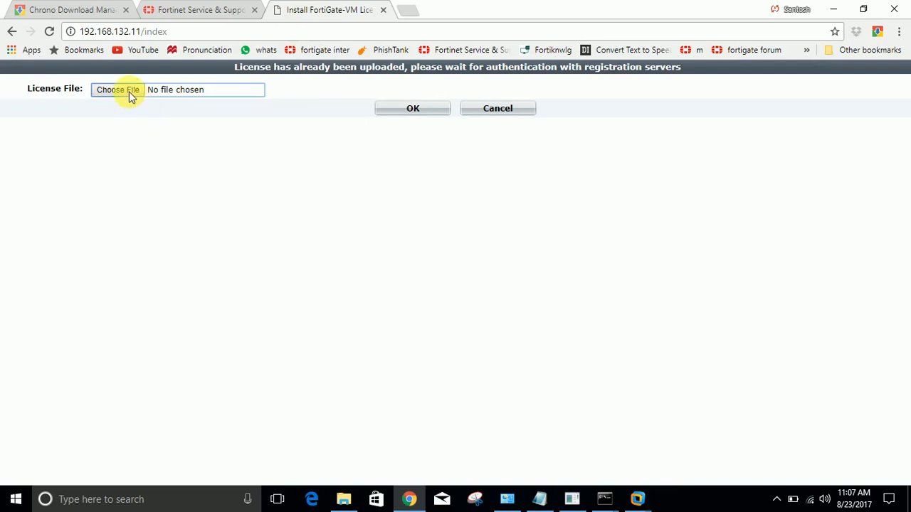
left_click(117, 88)
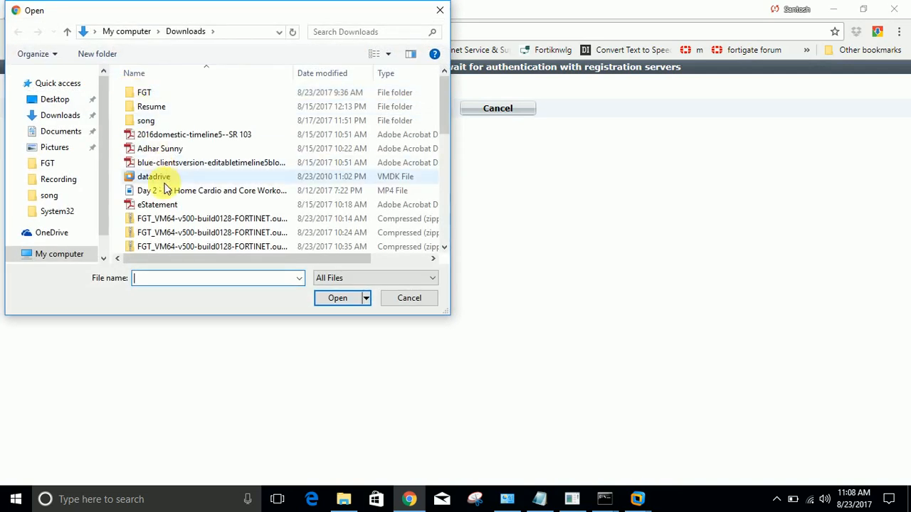
left_click(410, 298)
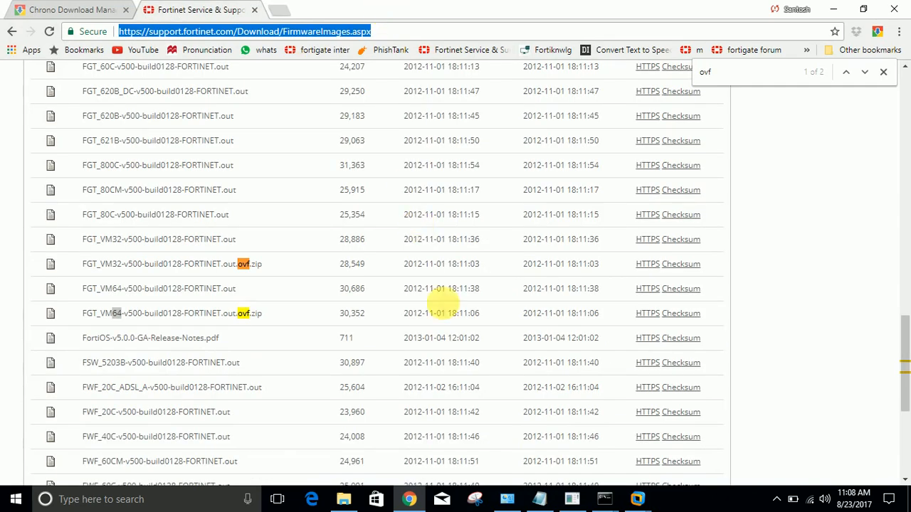
left_click(71, 9)
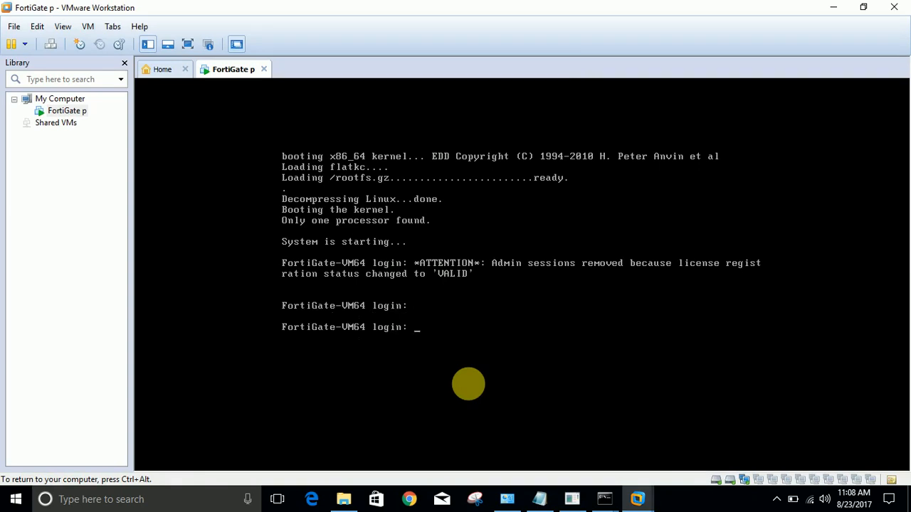
- Enter 'admin' at the console login to reach the Password prompt
type("admin")
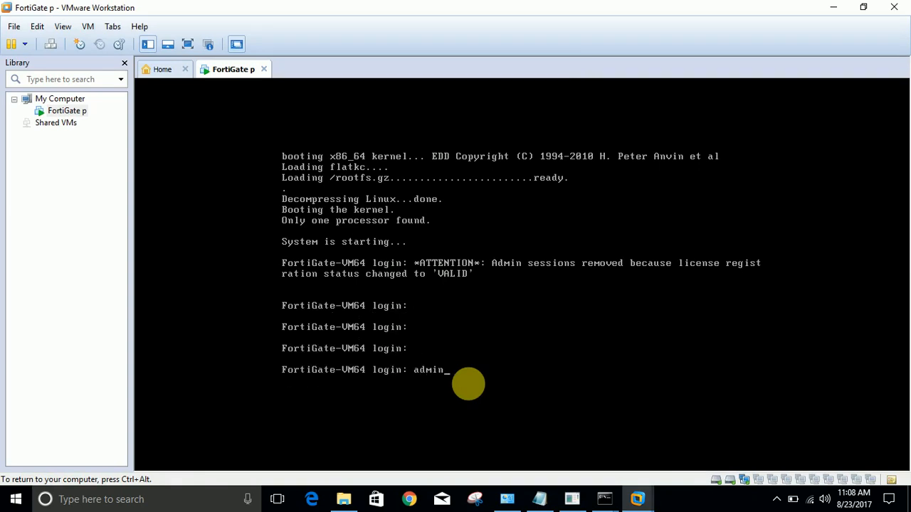
key("enter")
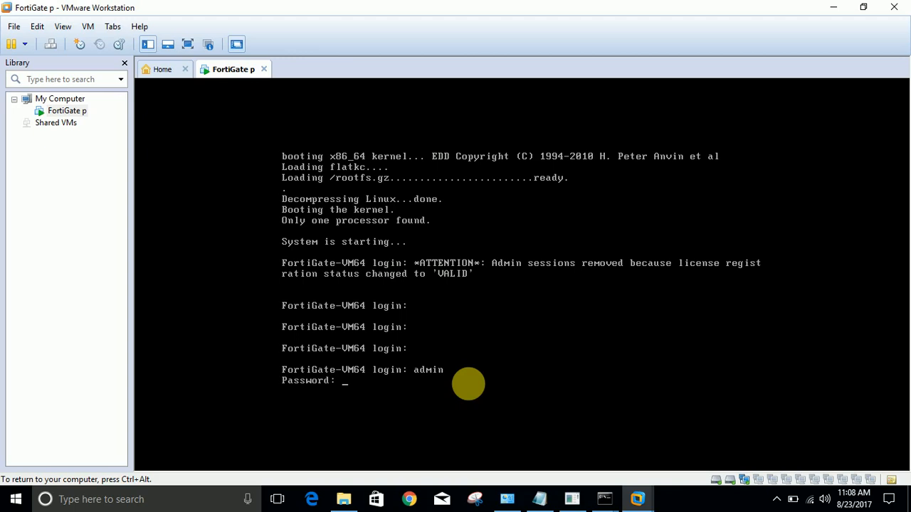
mouse_move(281, 141)
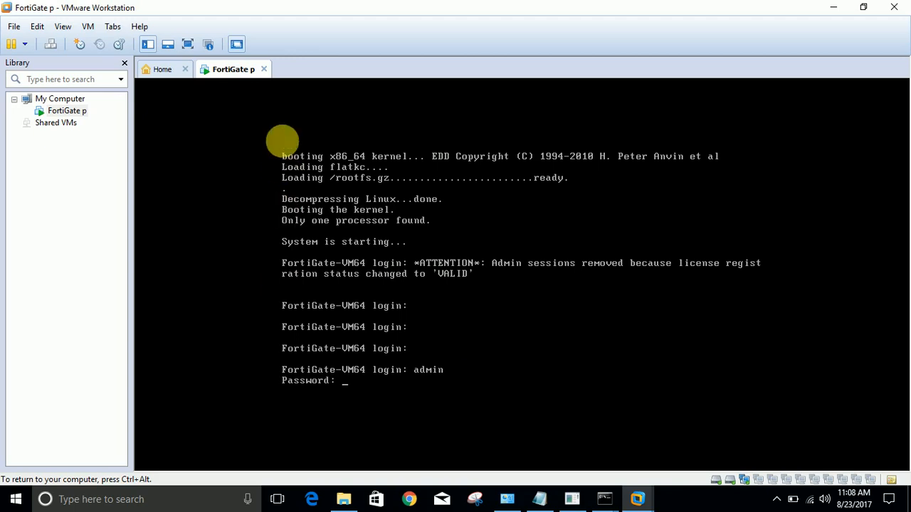